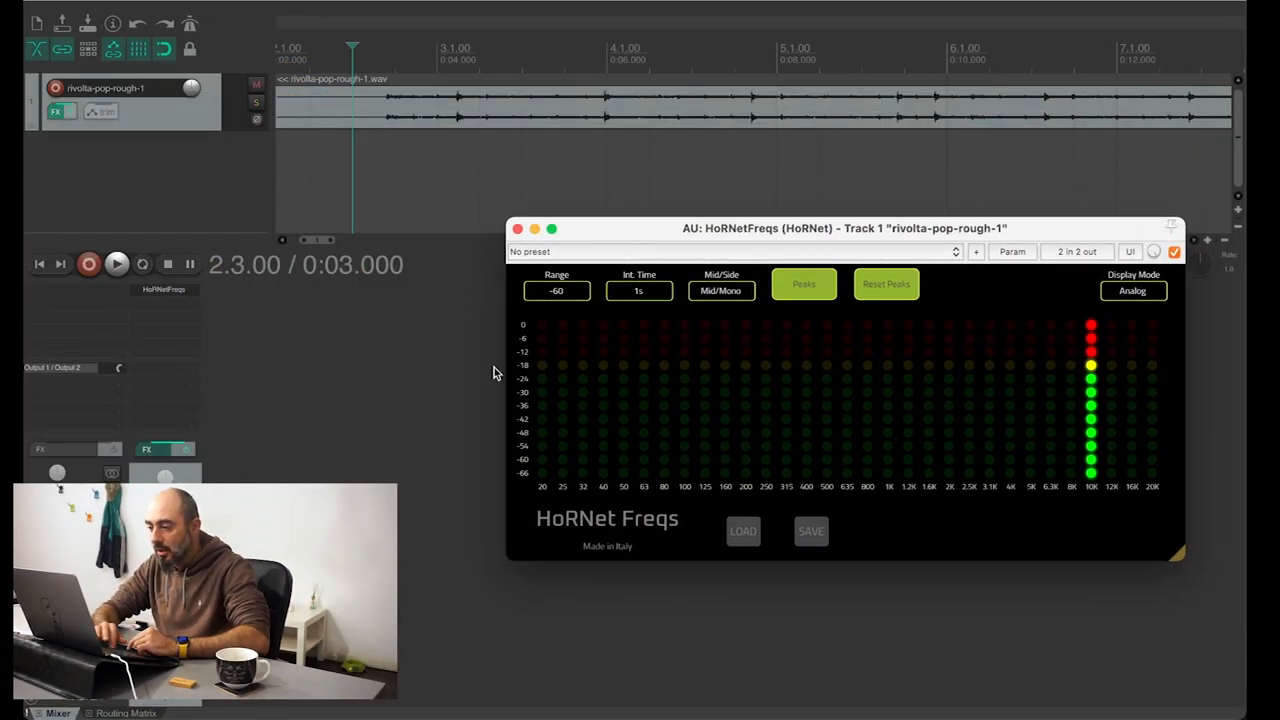
Switch the display mode to Digital, flip to Analog LED, then settle on Digital
left_click(1132, 290)
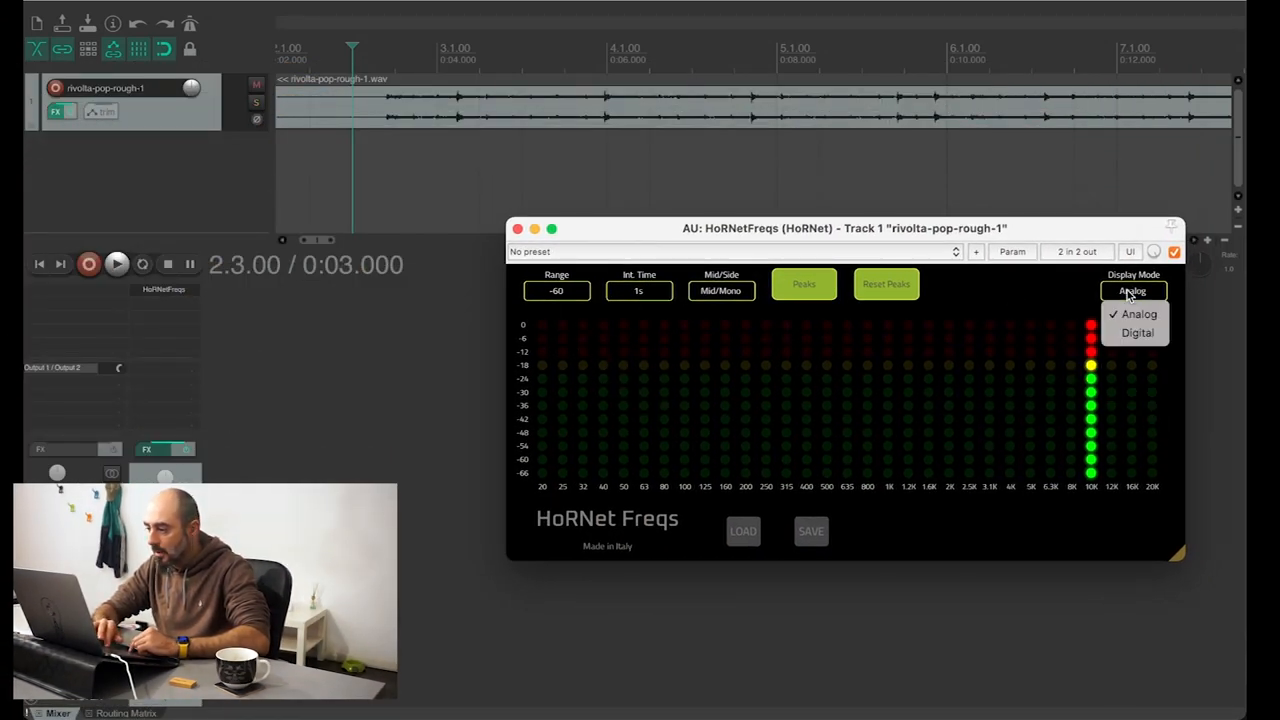
left_click(1136, 332)
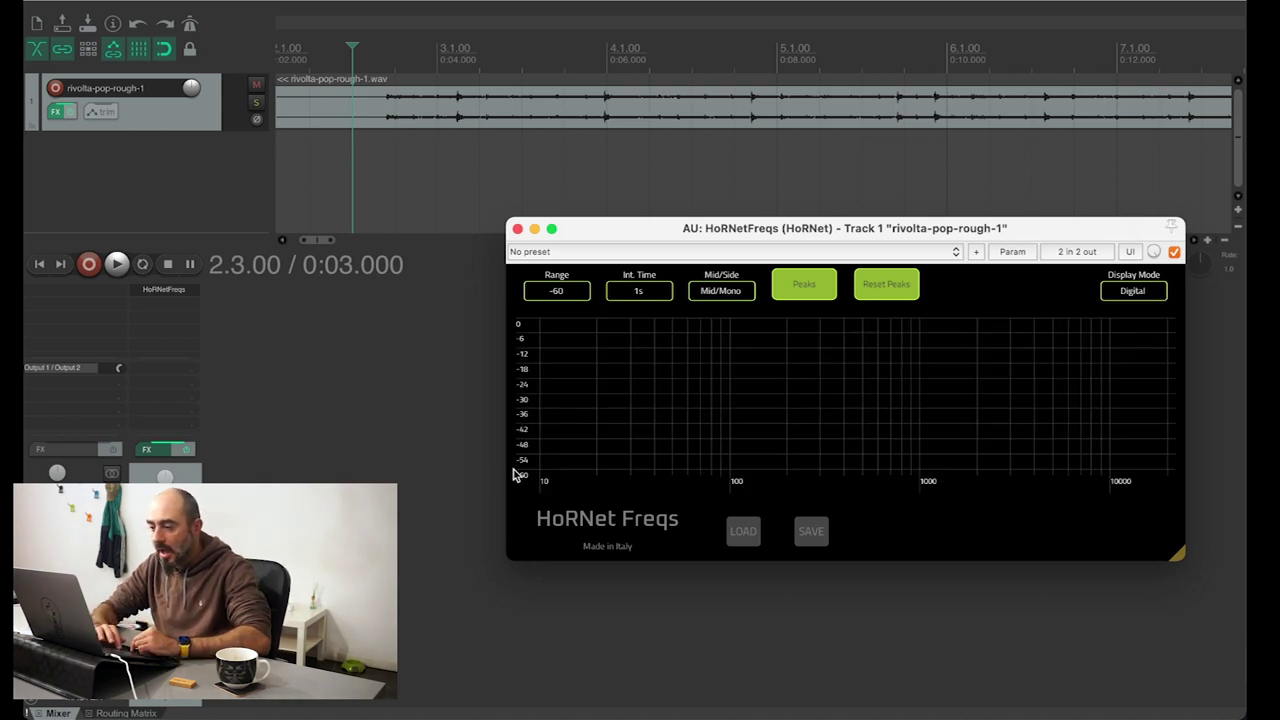
mouse_move(1120, 358)
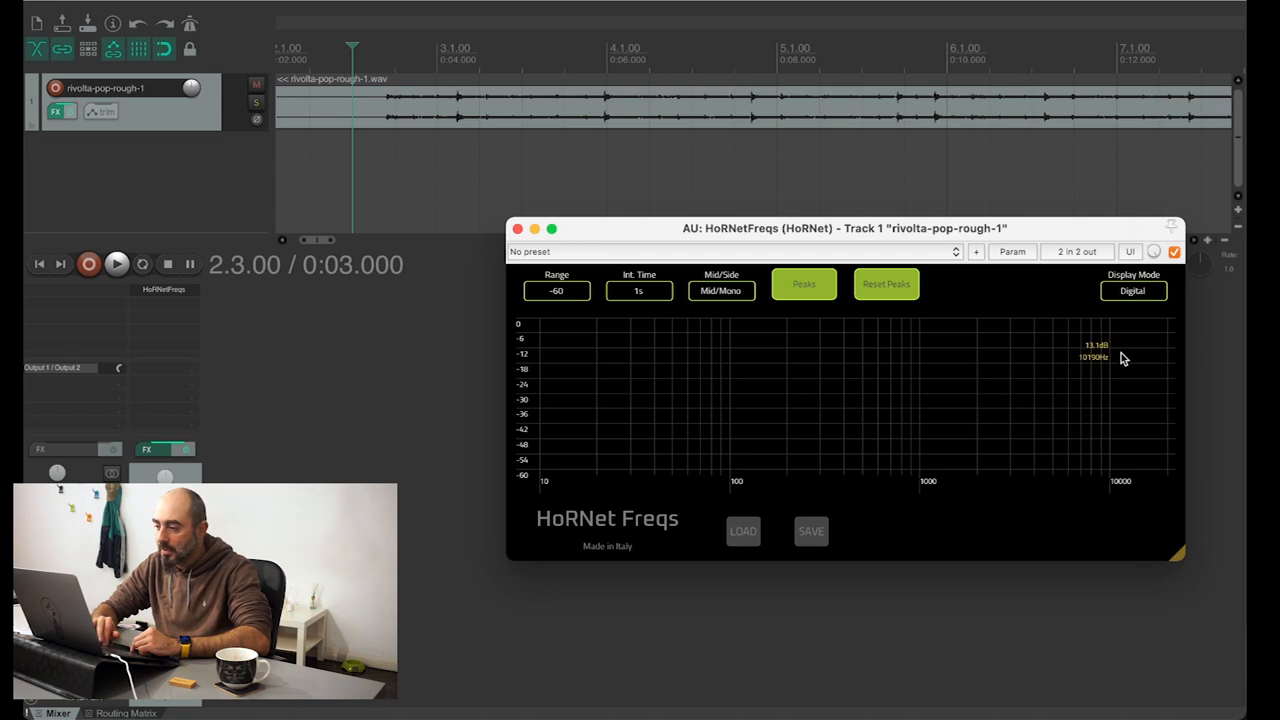
left_click(1132, 290)
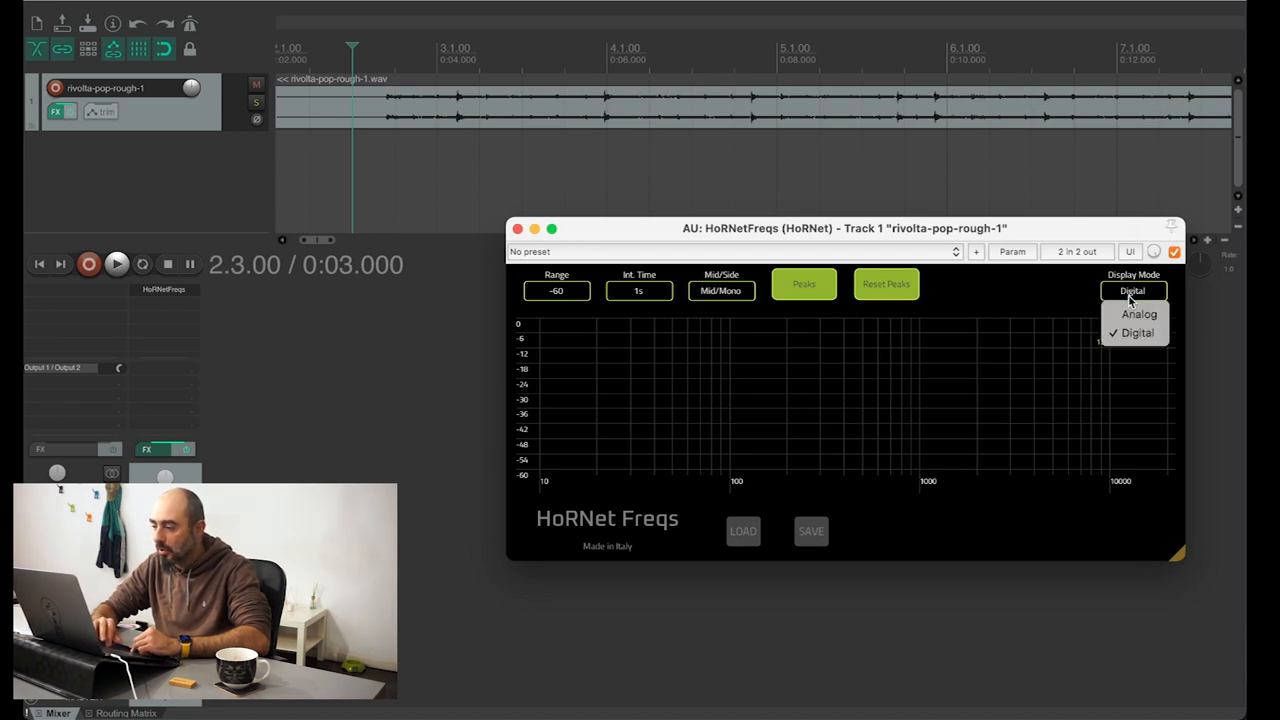
left_click(1136, 332)
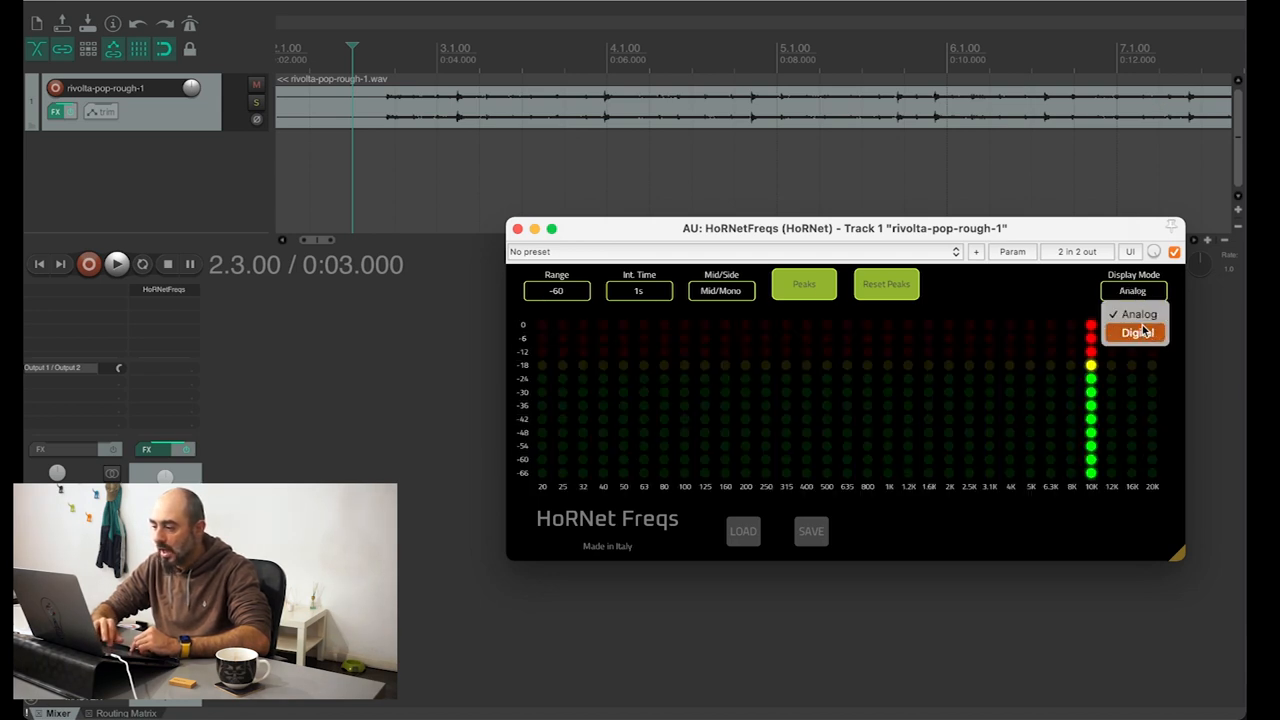
left_click(1136, 332)
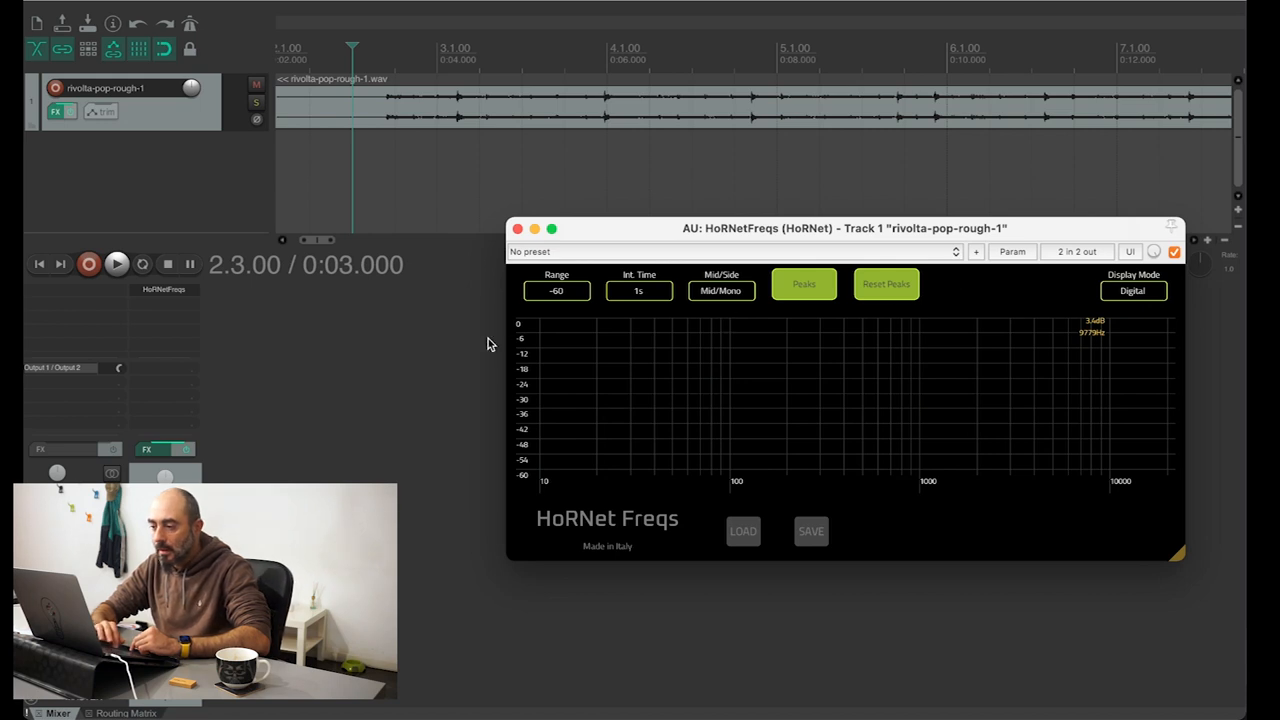
Narrow the level range to -24 dB, then to -12 dB, via the Range dropdown
left_click(556, 290)
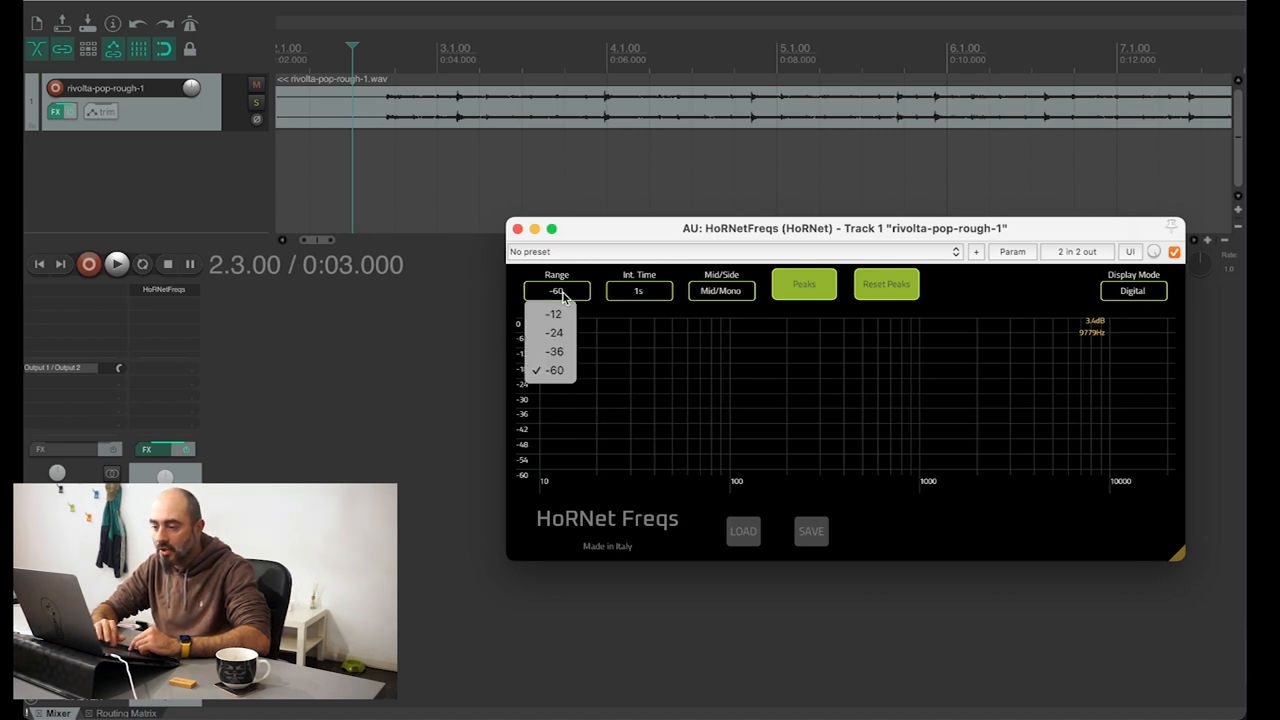
mouse_move(552, 352)
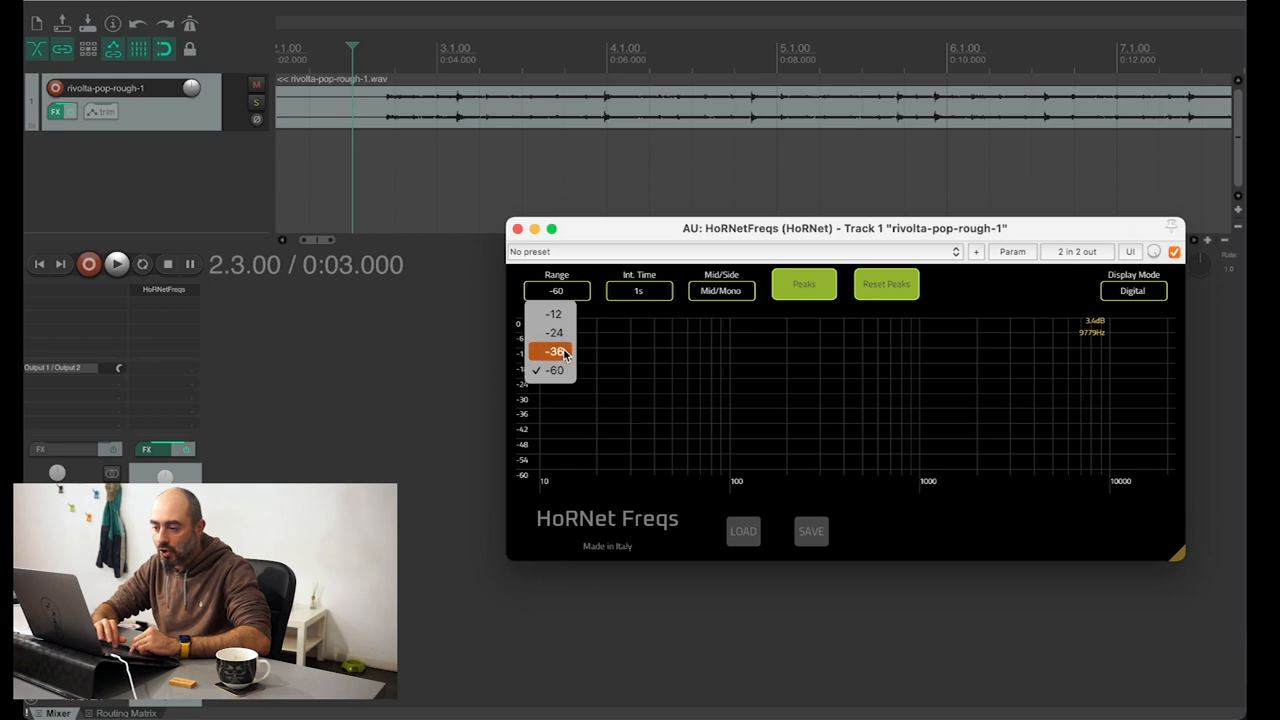
left_click(552, 352)
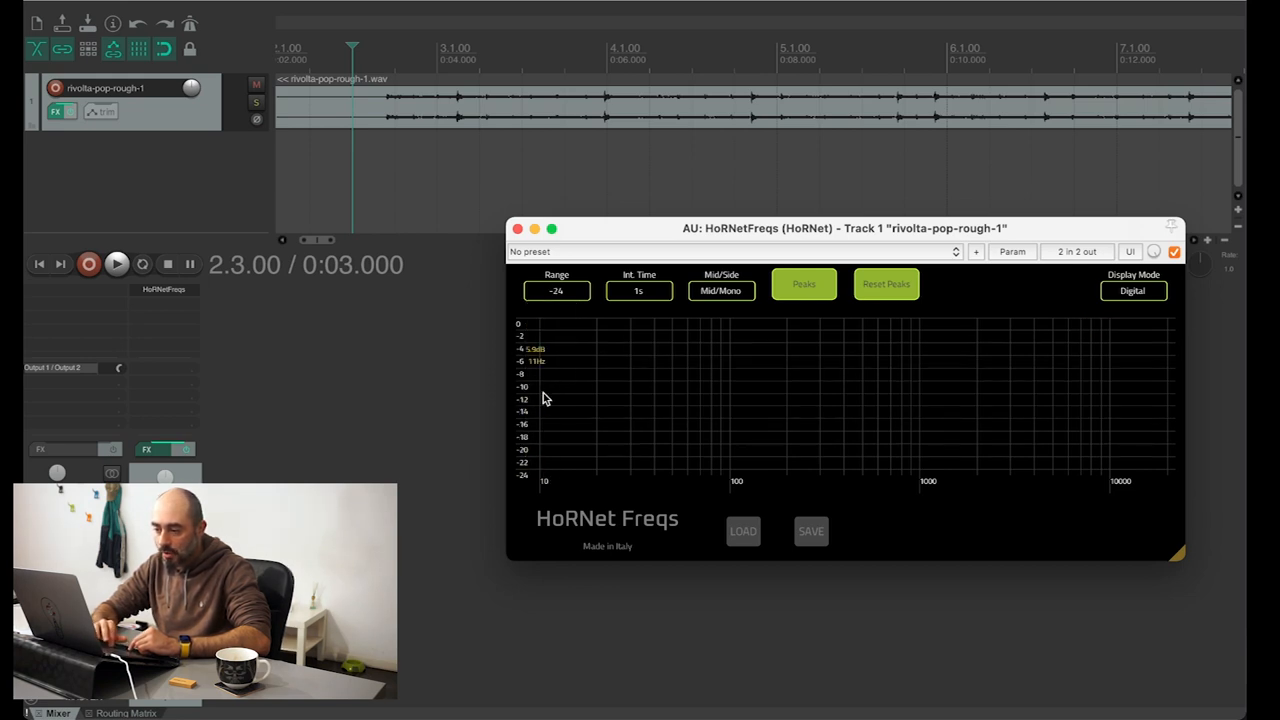
left_click(556, 290)
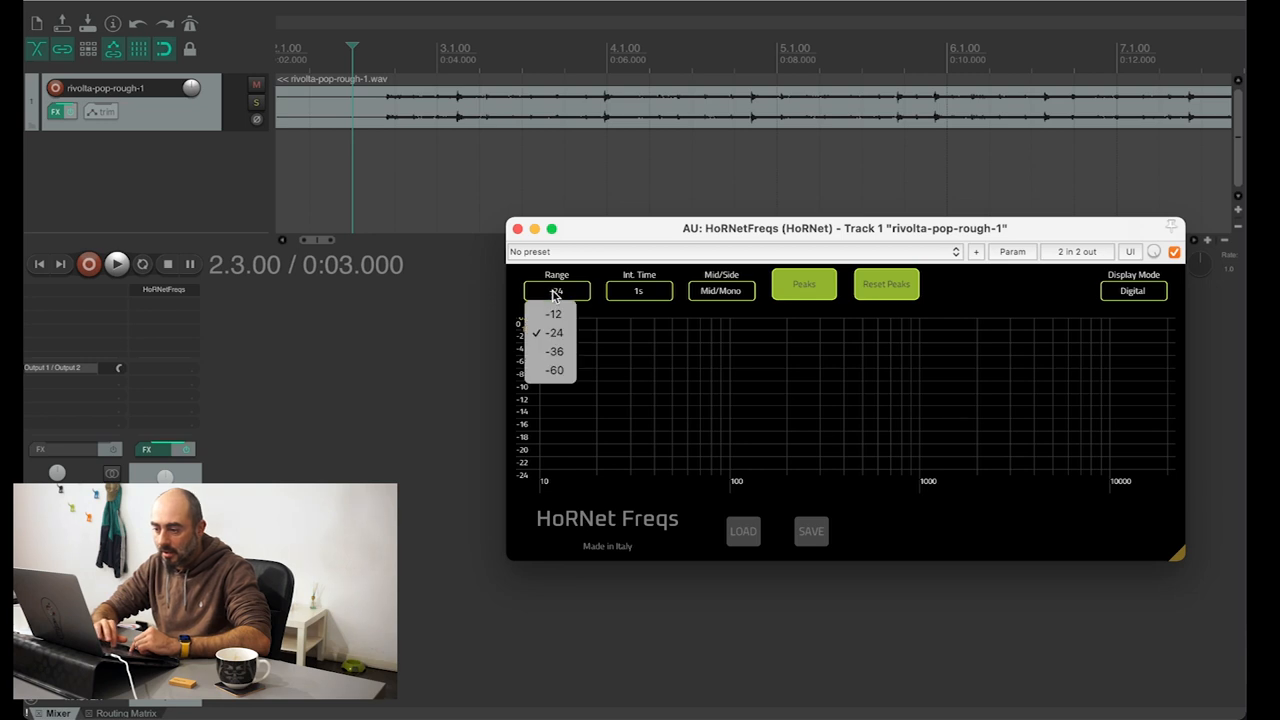
left_click(552, 314)
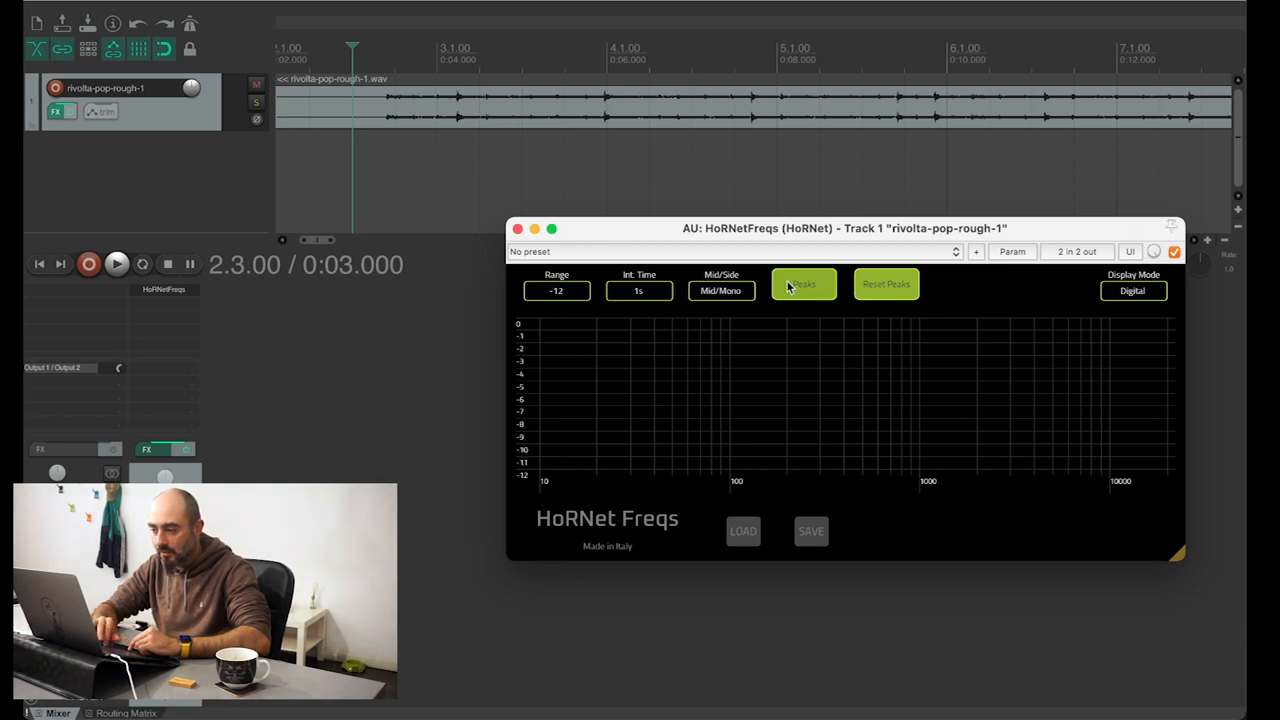
left_click(556, 290)
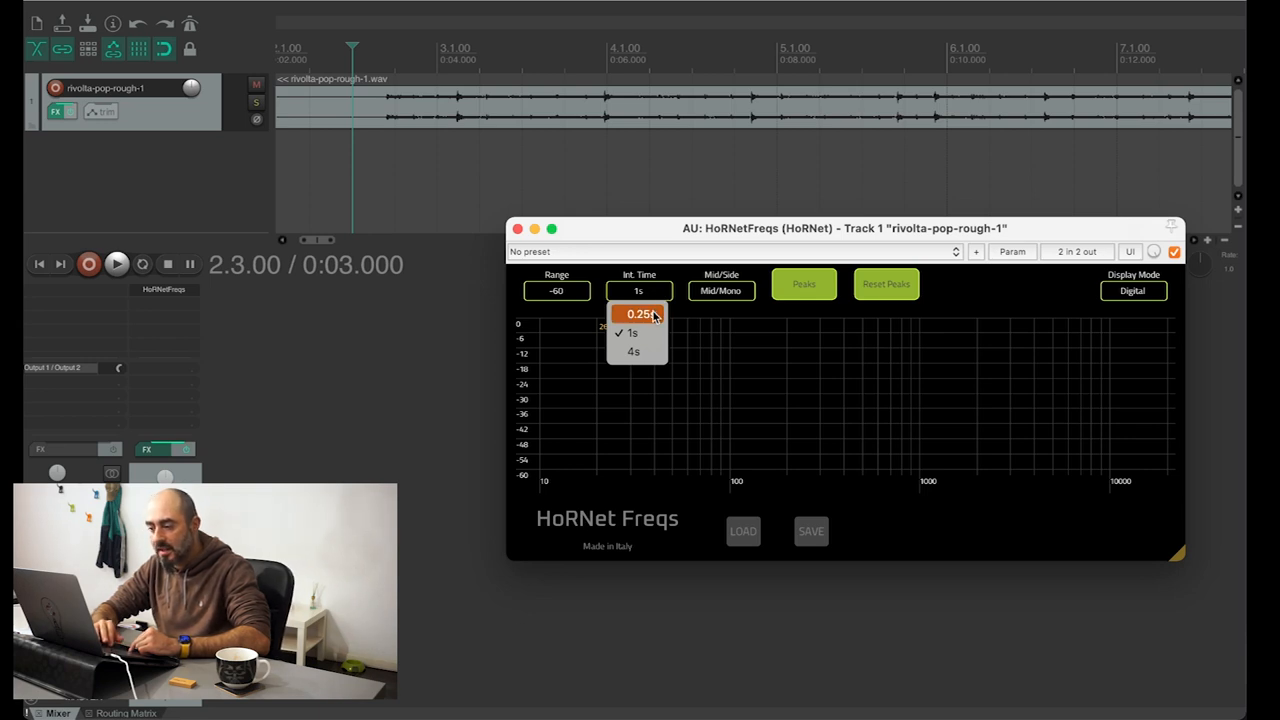
Set the integration time to 4 s, then shorten it to 0.25 s
left_click(640, 314)
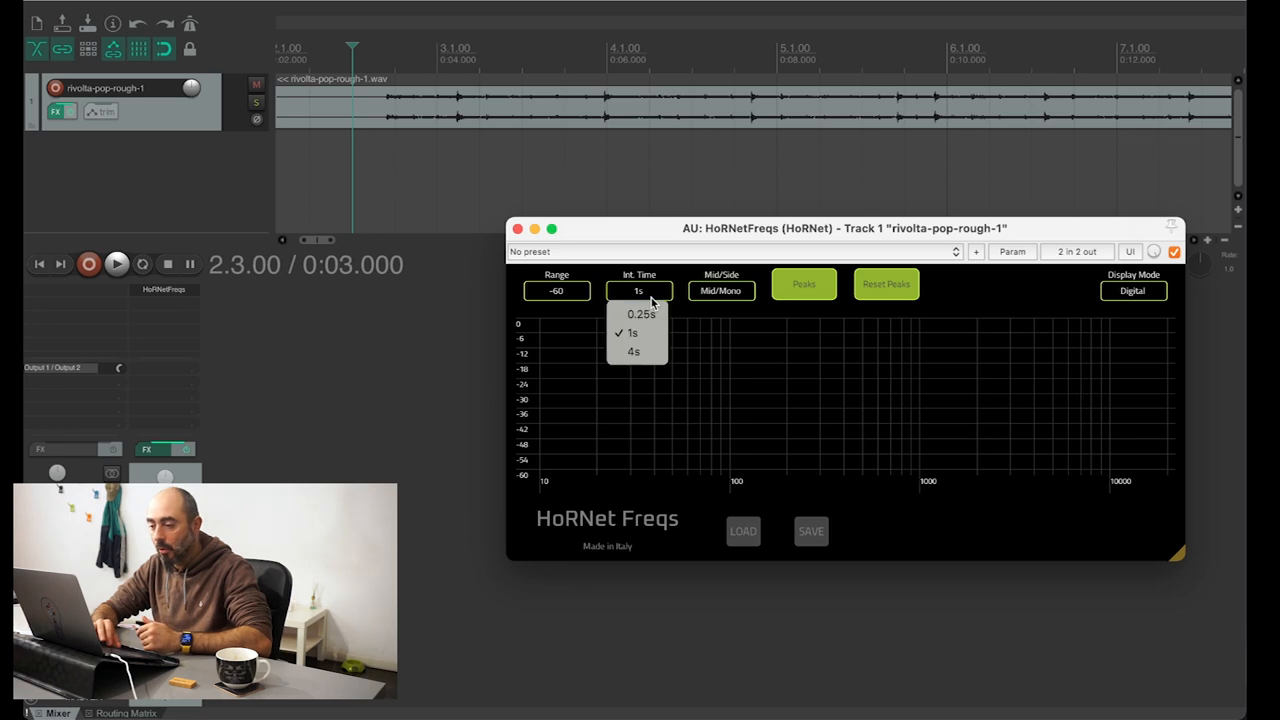
left_click(632, 352)
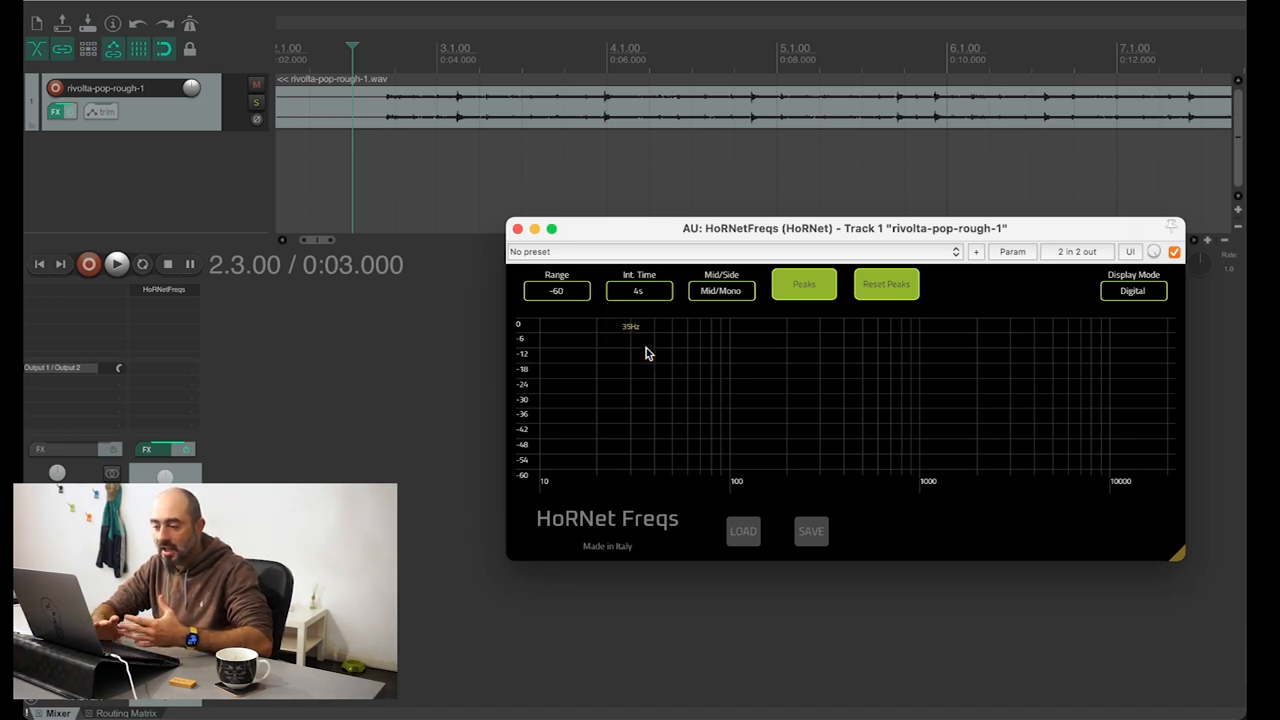
left_click(638, 290)
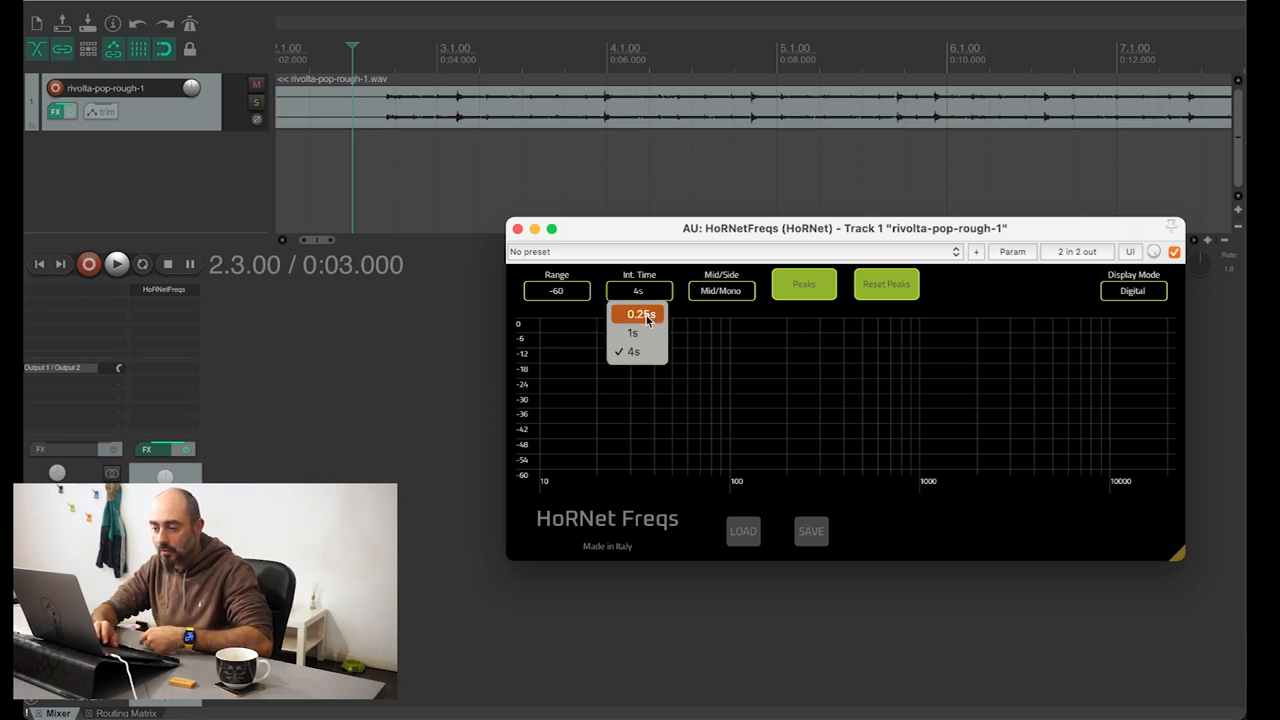
left_click(640, 314)
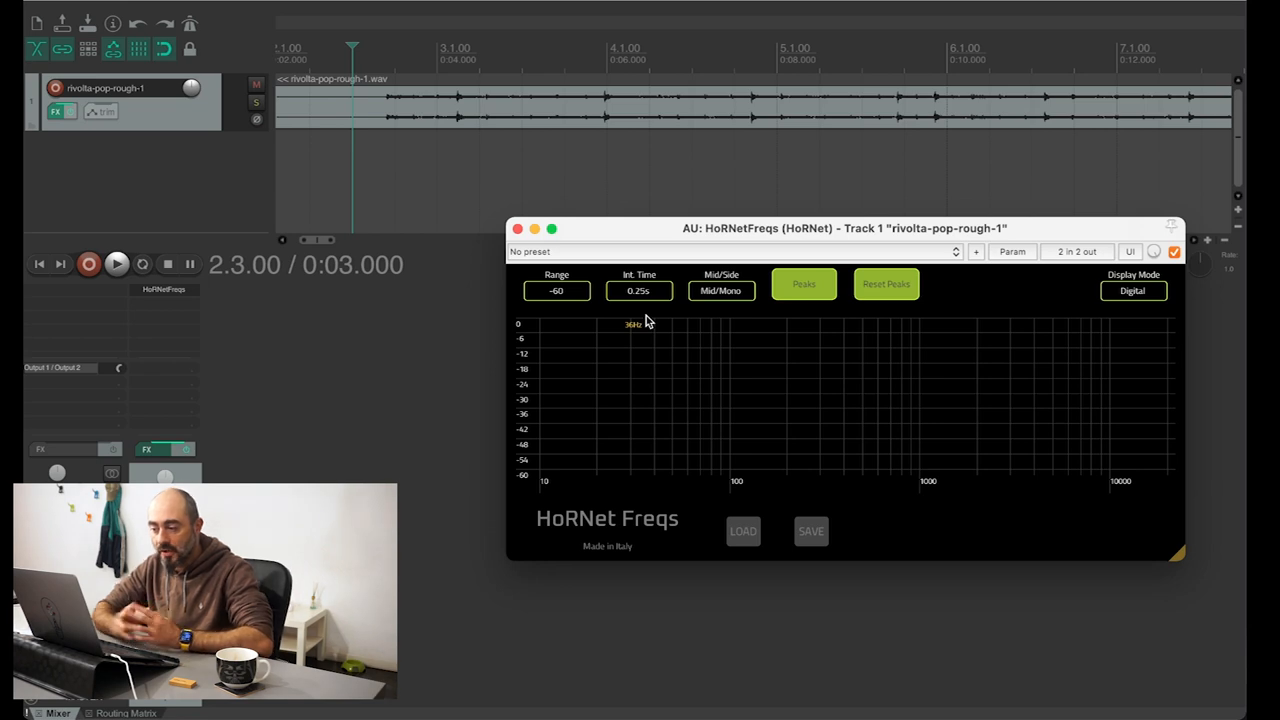
mouse_move(724, 332)
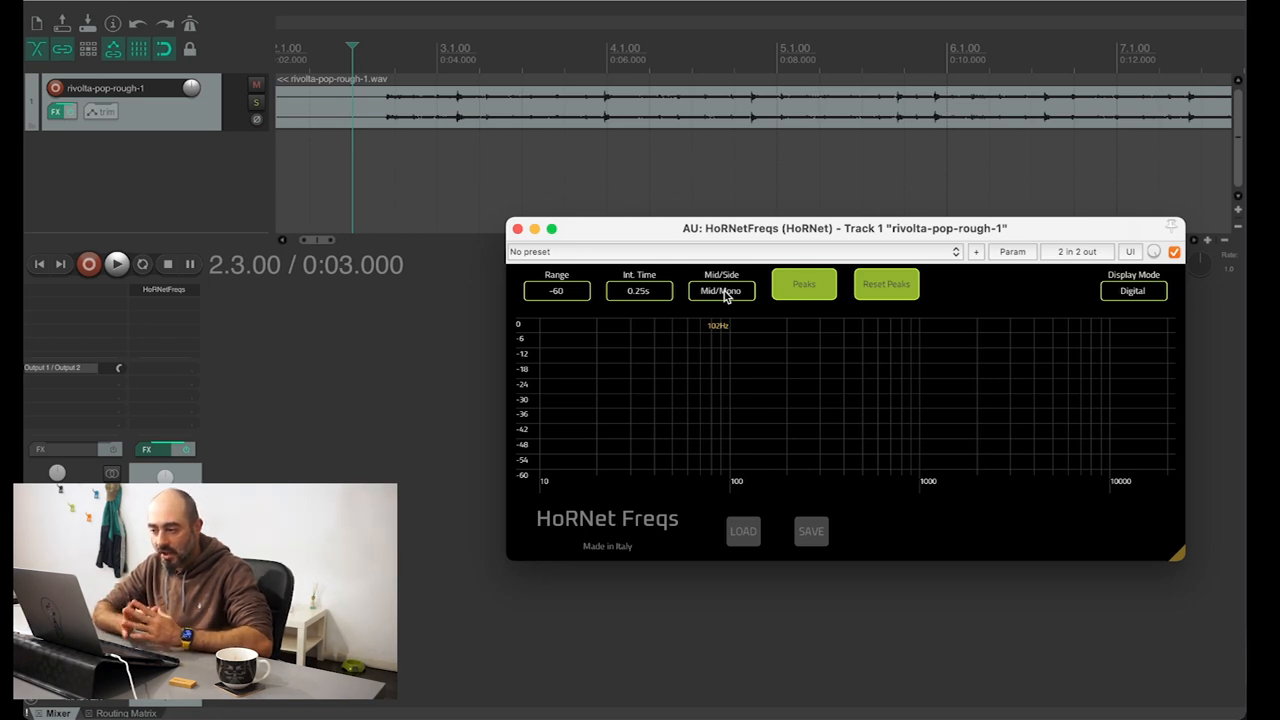
left_click(720, 290)
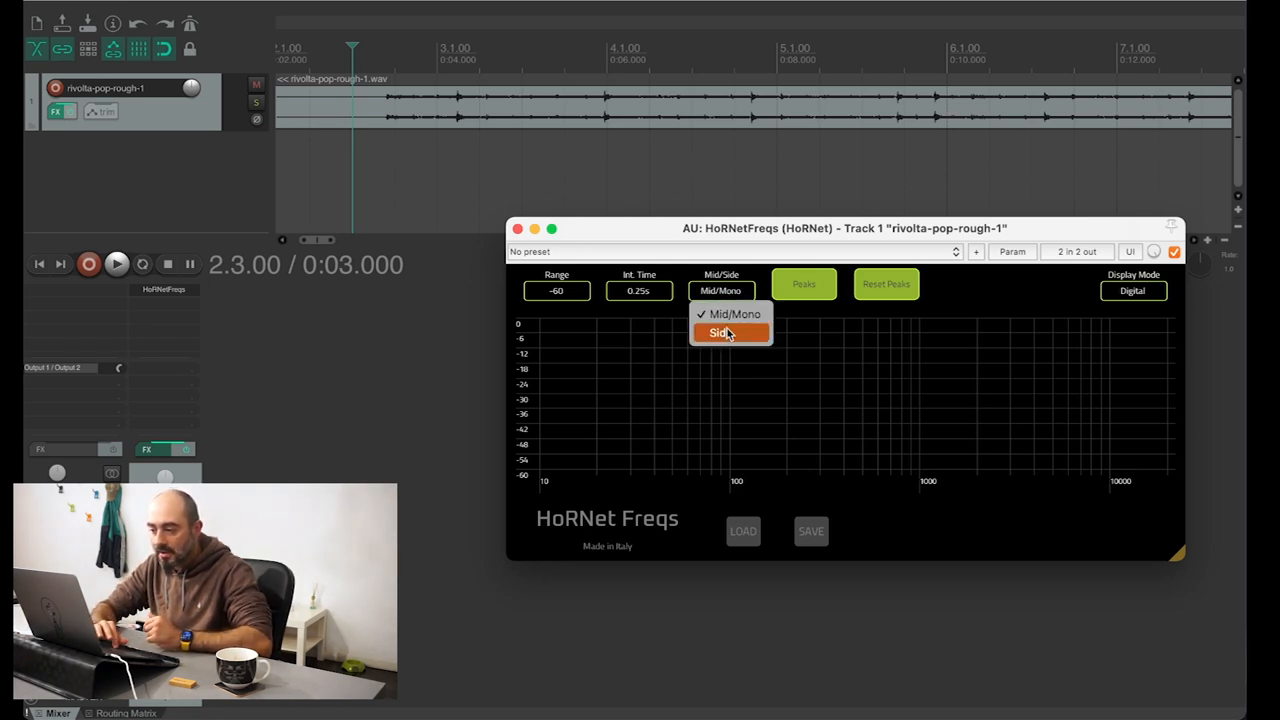
left_click(720, 332)
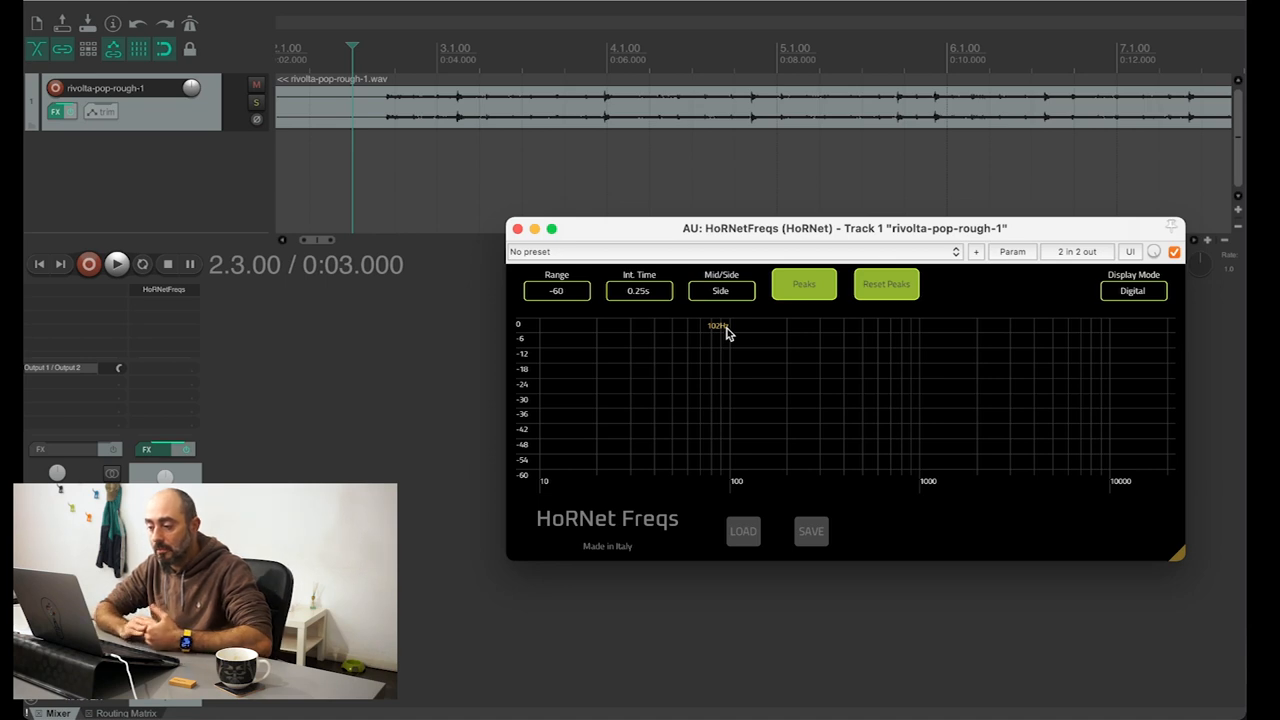
mouse_move(730, 340)
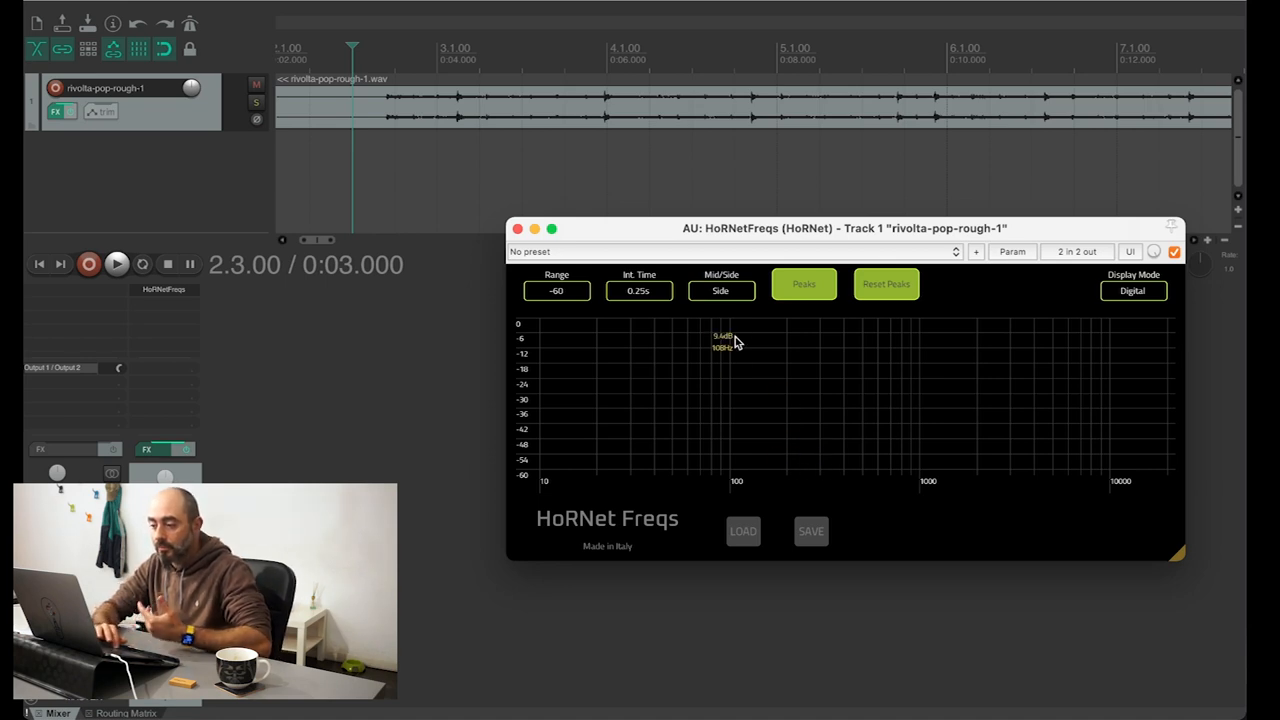
left_click(720, 290)
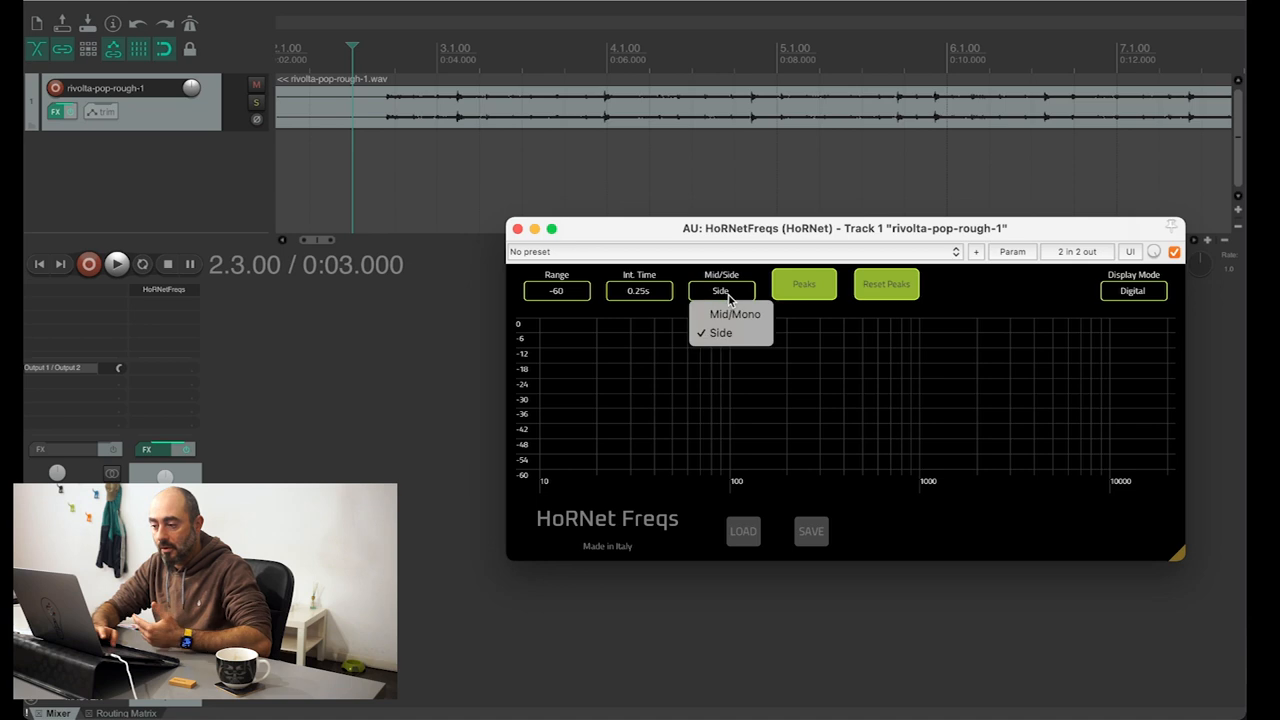
mouse_move(736, 312)
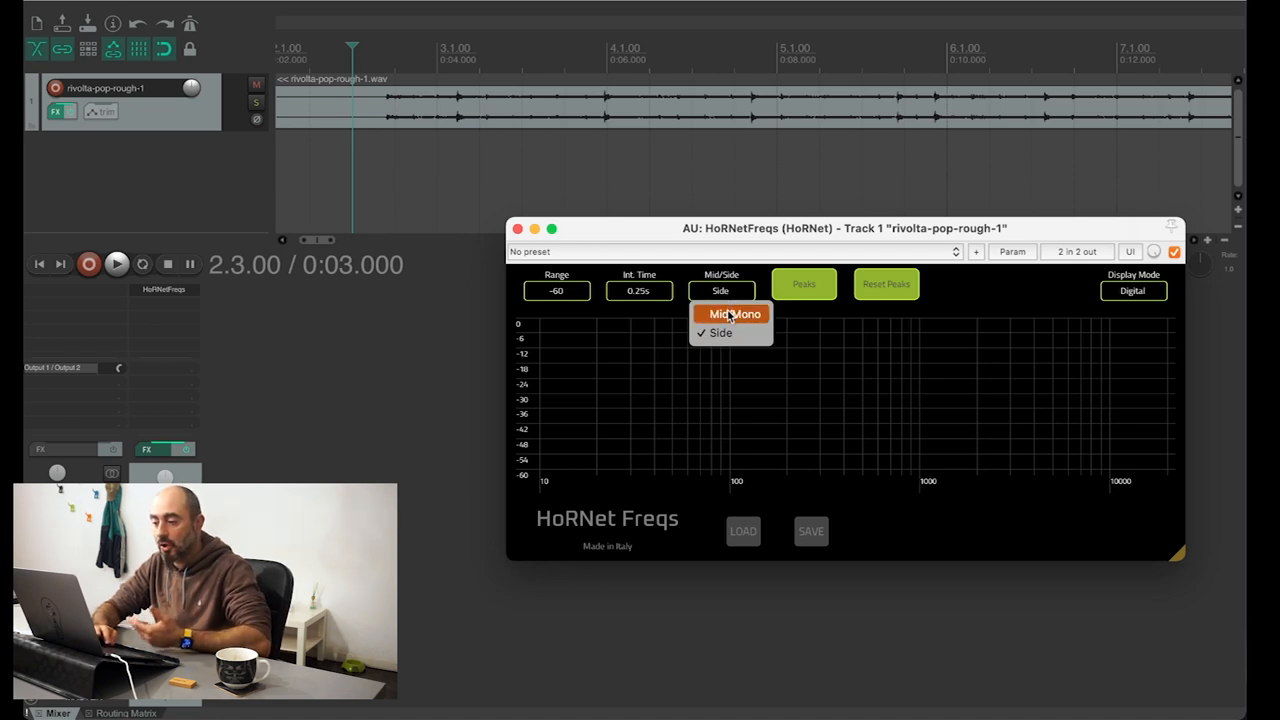
left_click(736, 314)
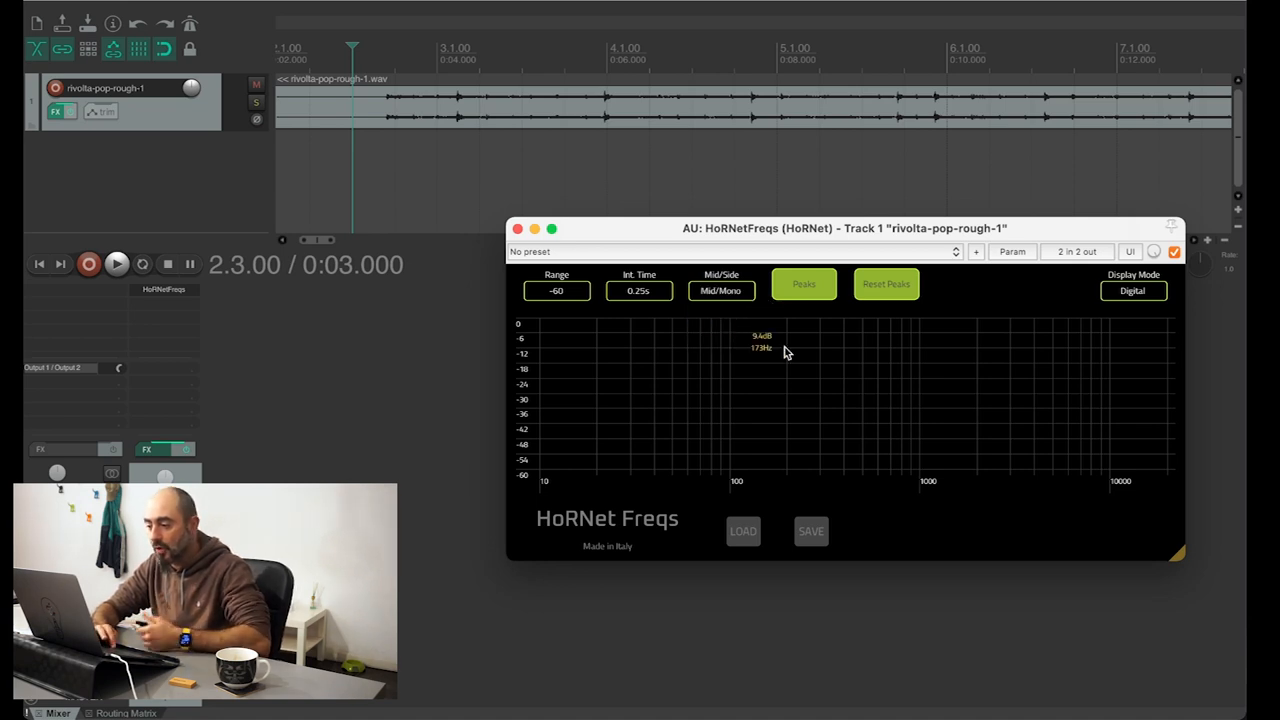
Show the Analog LED bars, then return the display mode to Digital
left_click(804, 284)
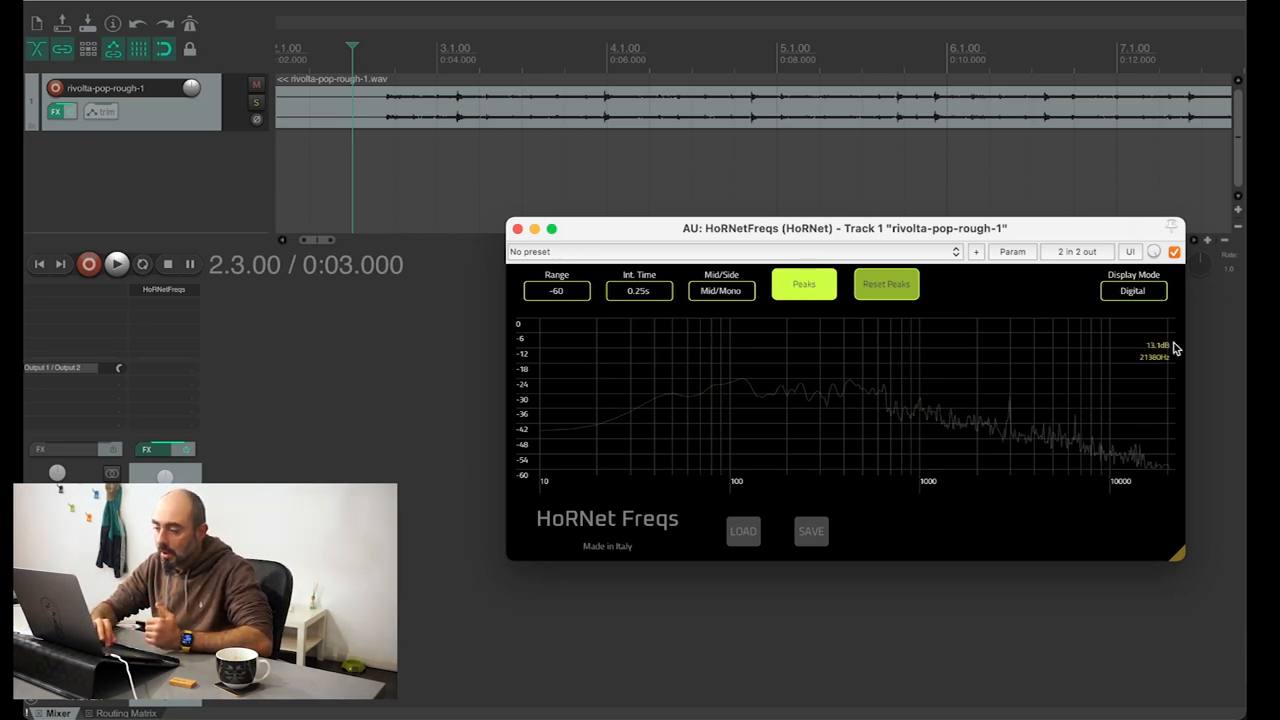
left_click(1132, 290)
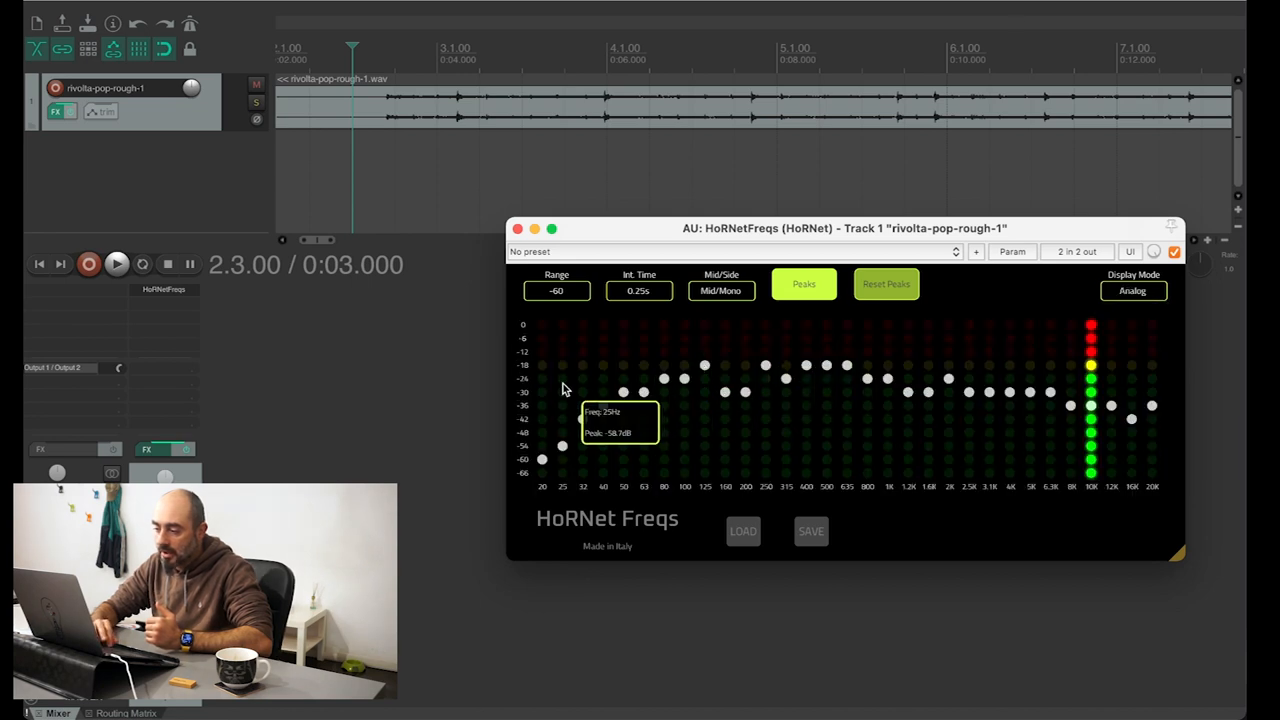
left_click(1132, 290)
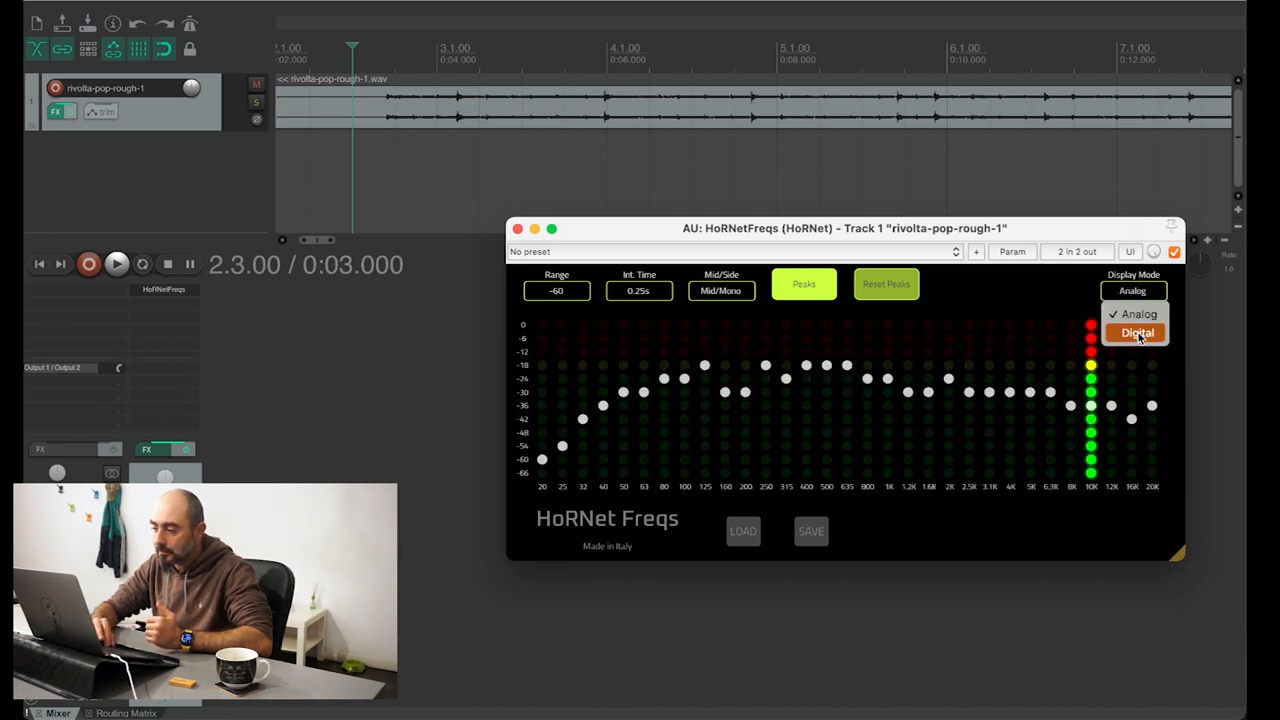
left_click(1136, 332)
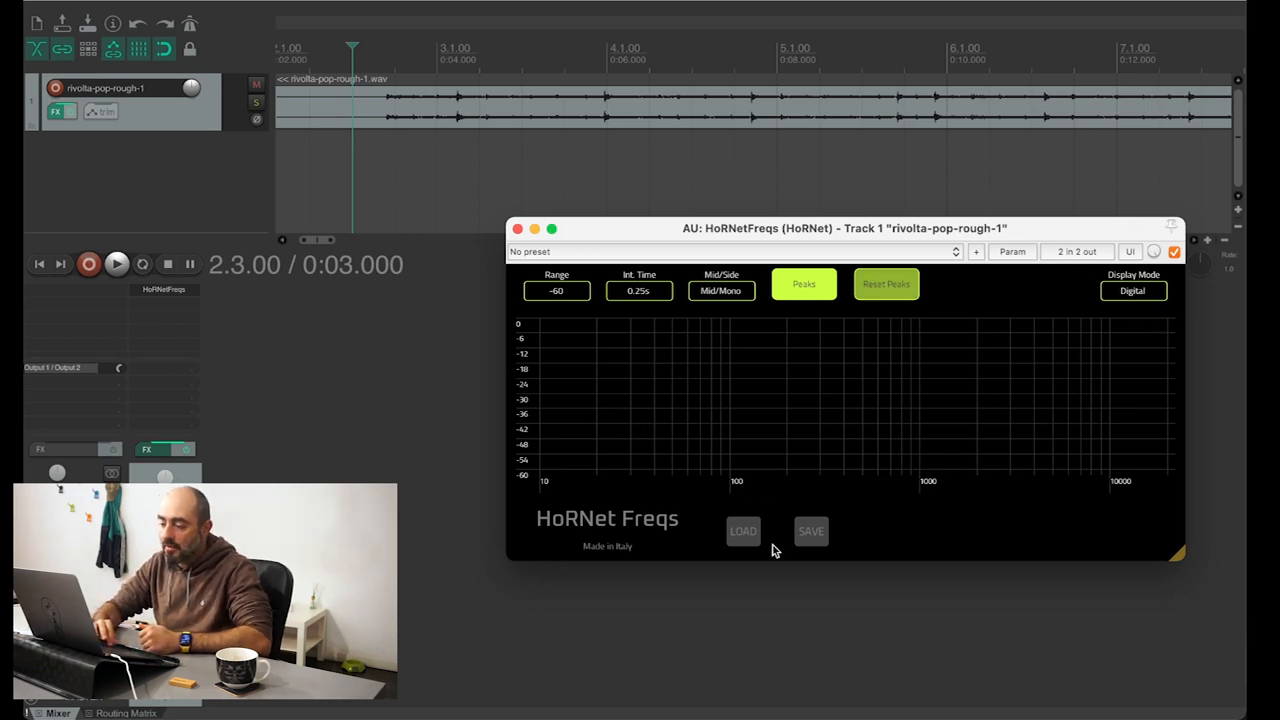
mouse_move(796, 368)
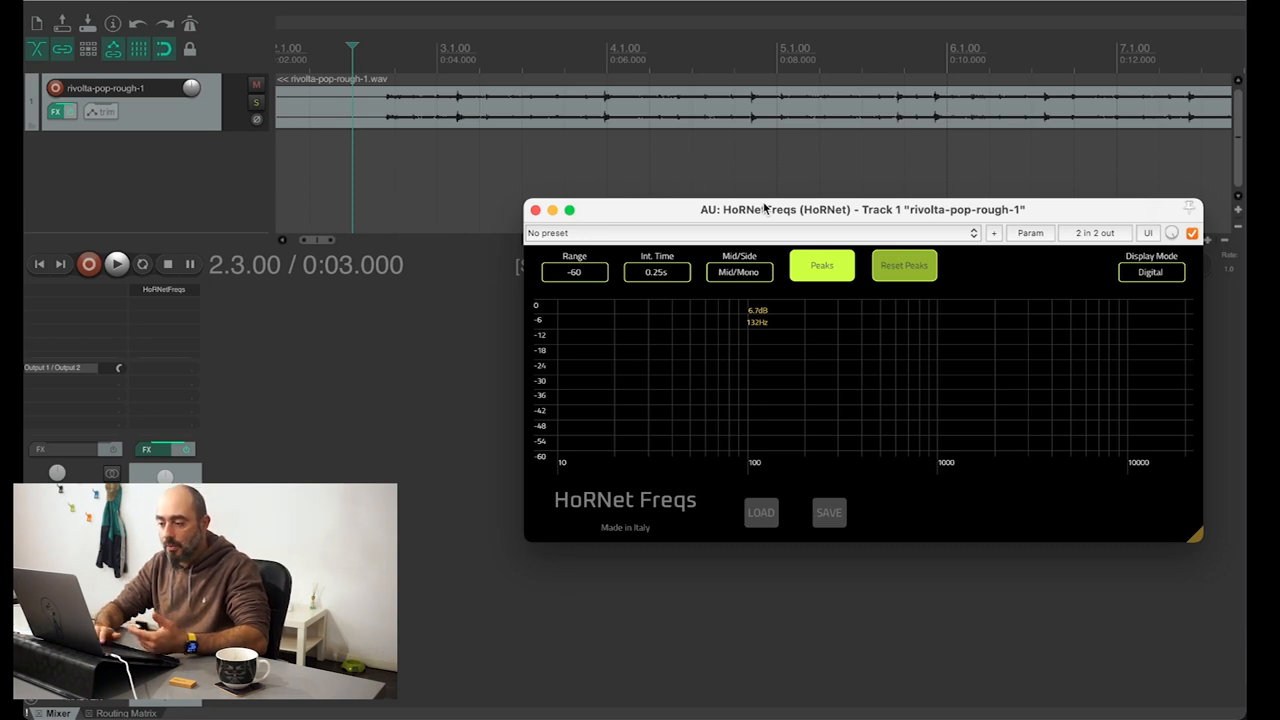
Reposition the HoRNet Freqs window by its title bar
left_click(116, 264)
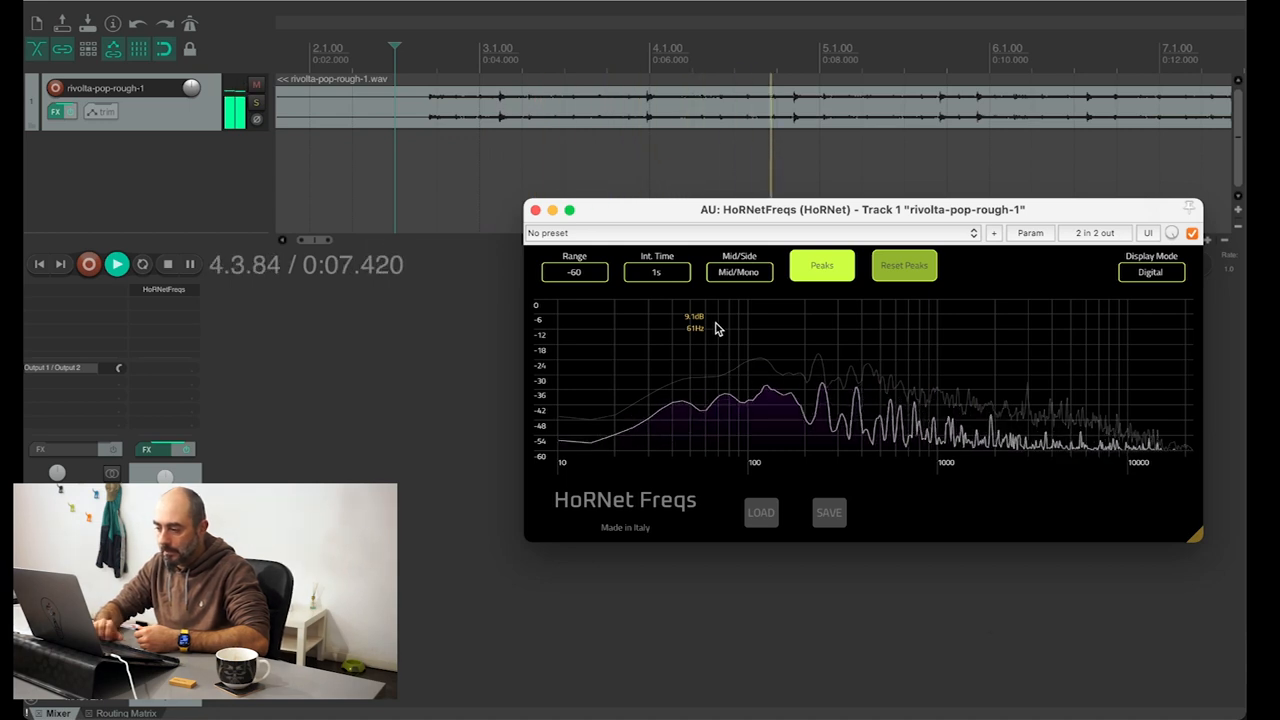
Set integration time to 4 s and change the display mode to Analog
left_click(656, 272)
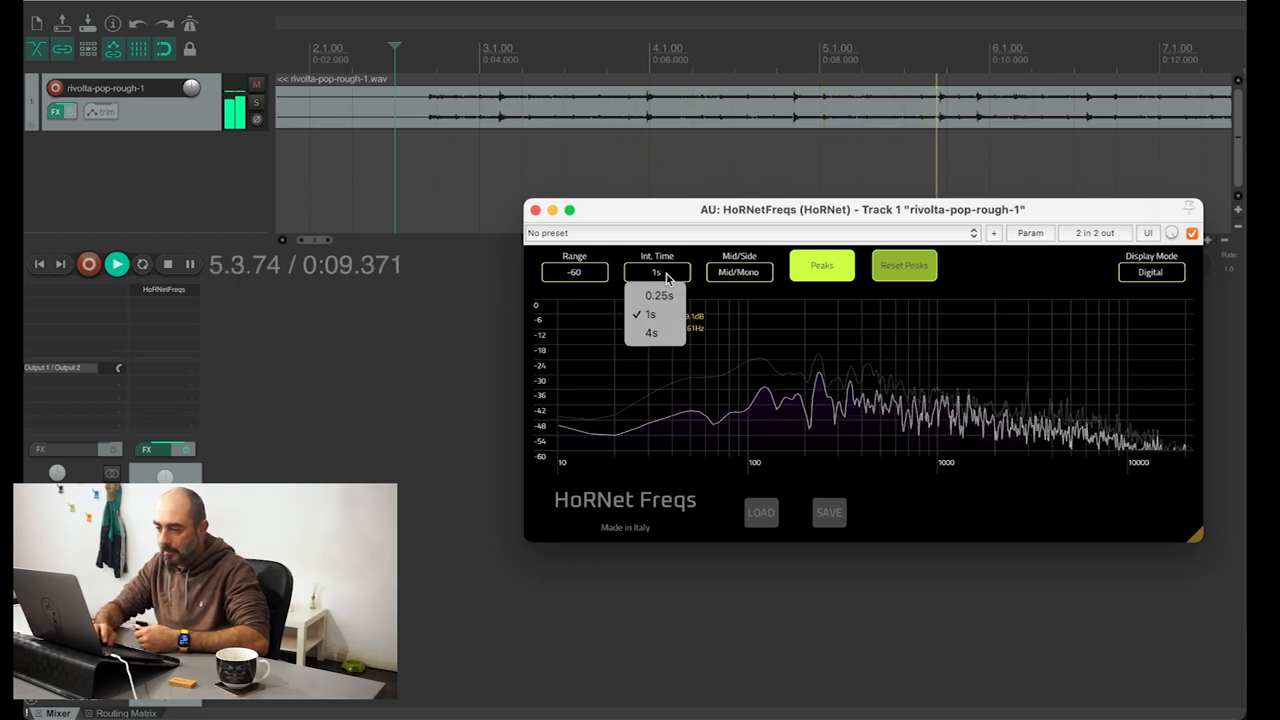
left_click(652, 332)
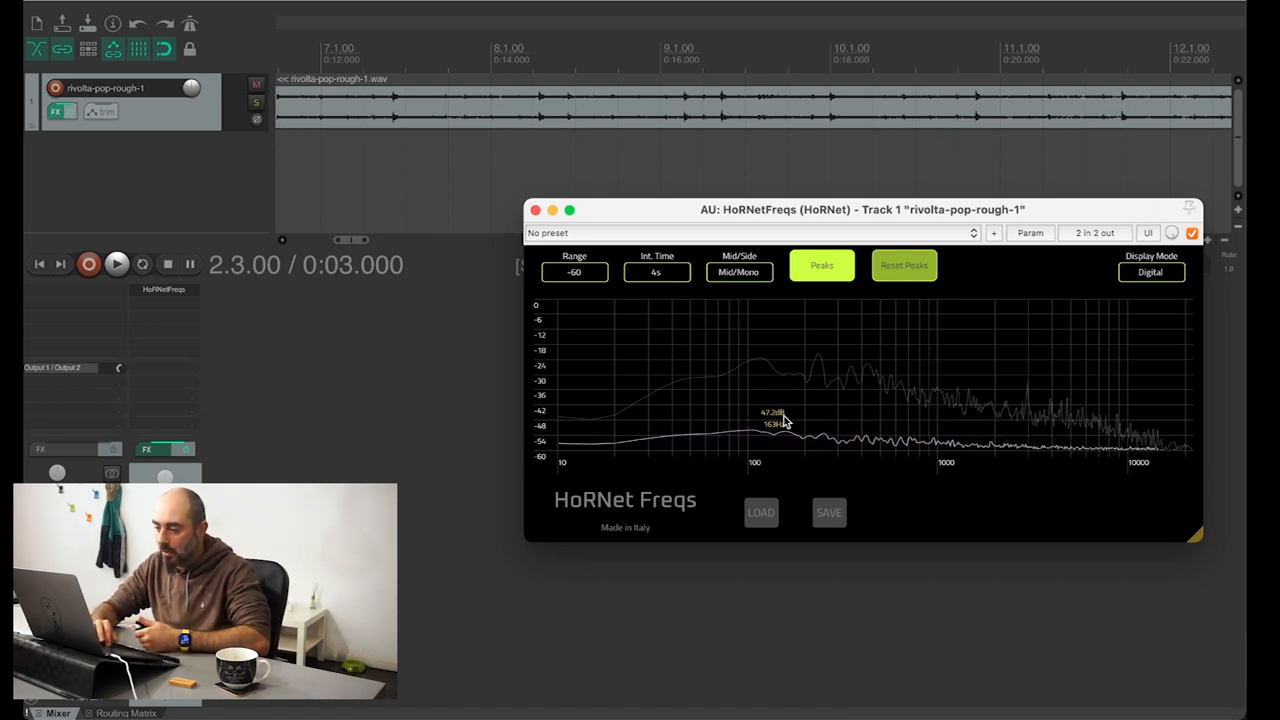
mouse_move(810, 424)
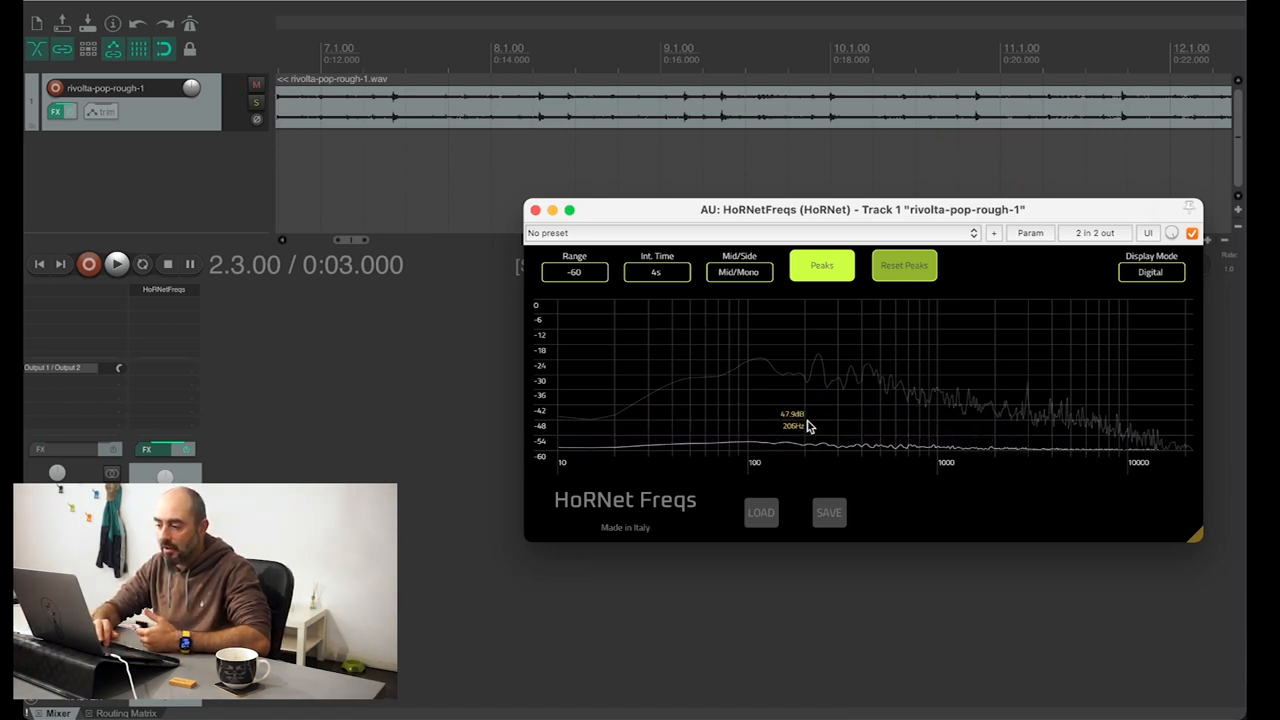
mouse_move(724, 424)
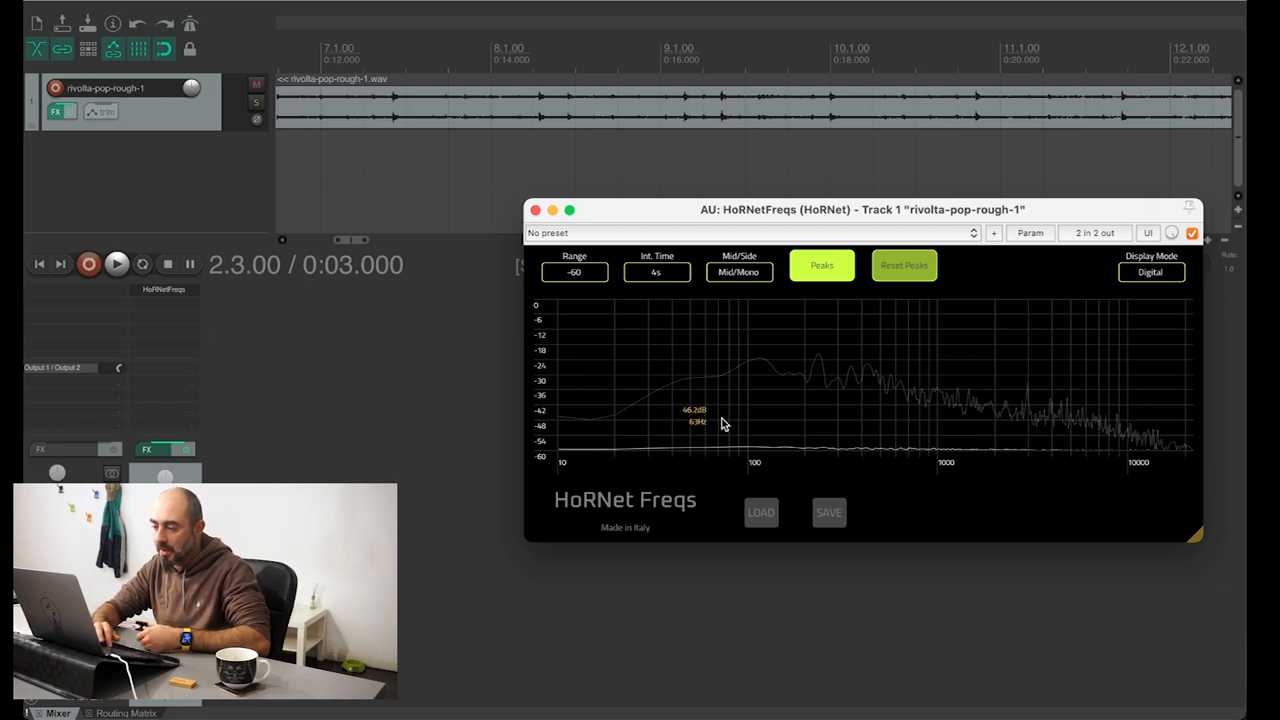
mouse_move(744, 352)
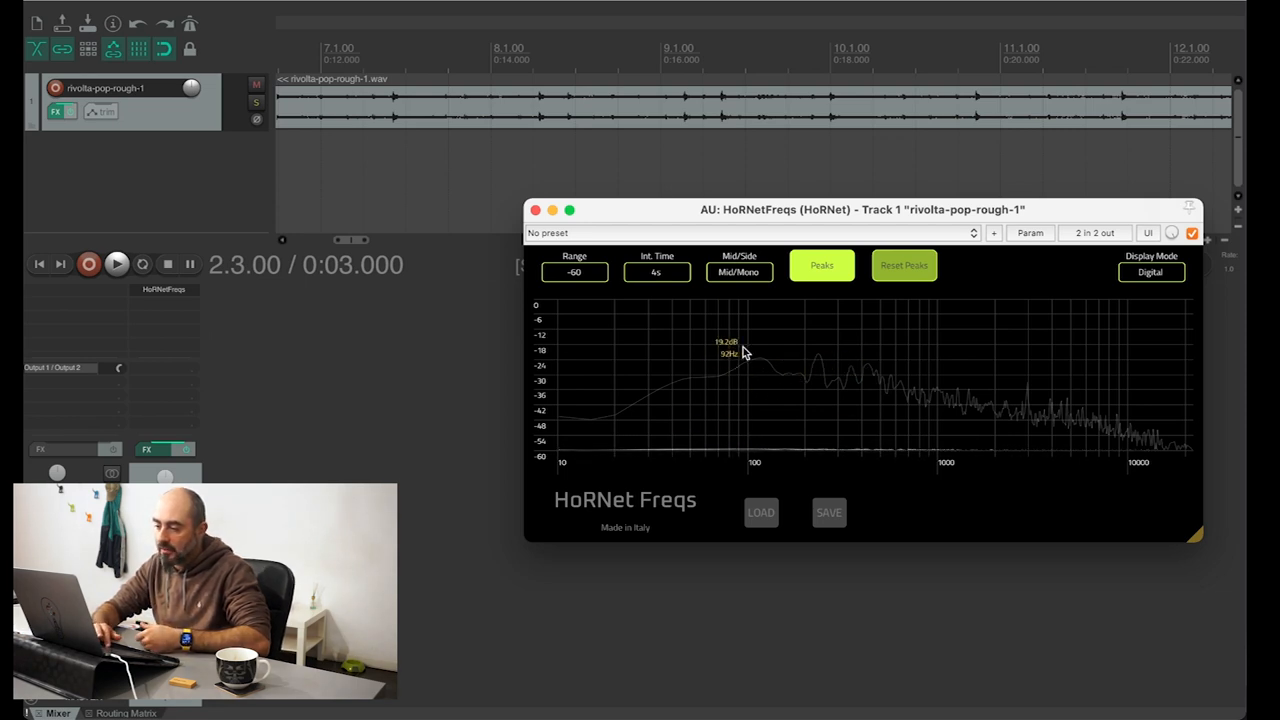
mouse_move(724, 356)
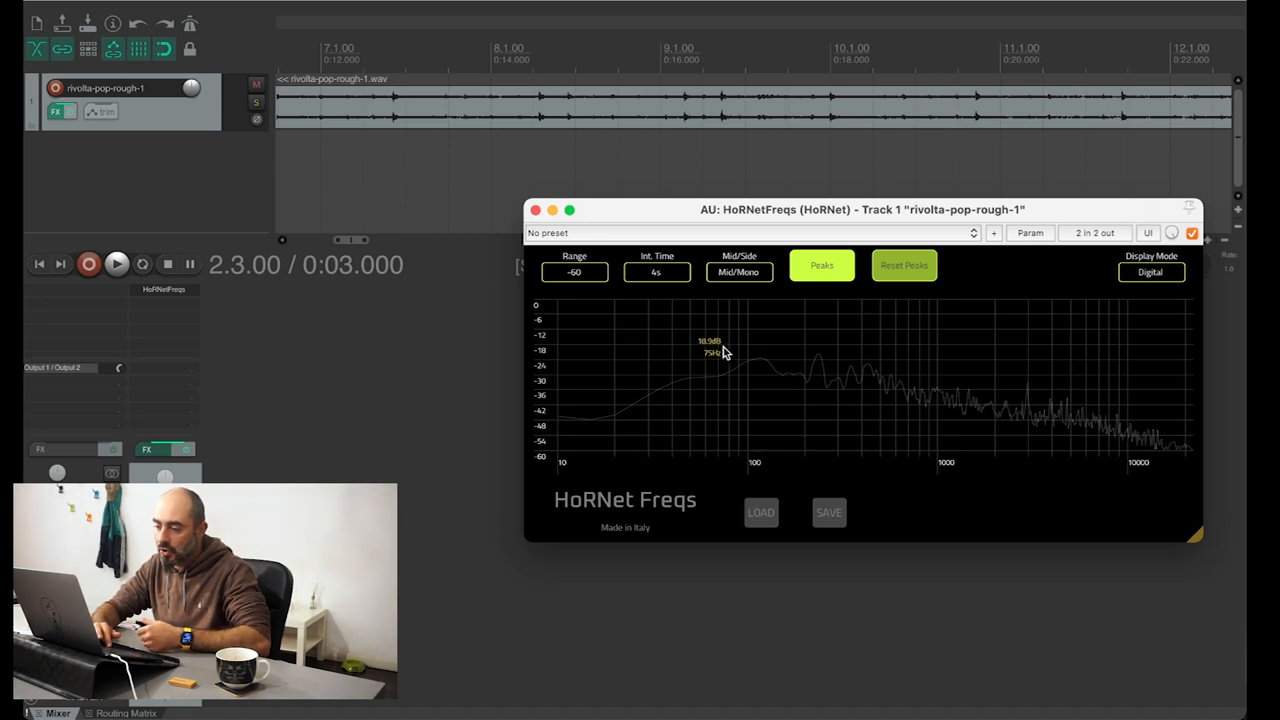
mouse_move(718, 350)
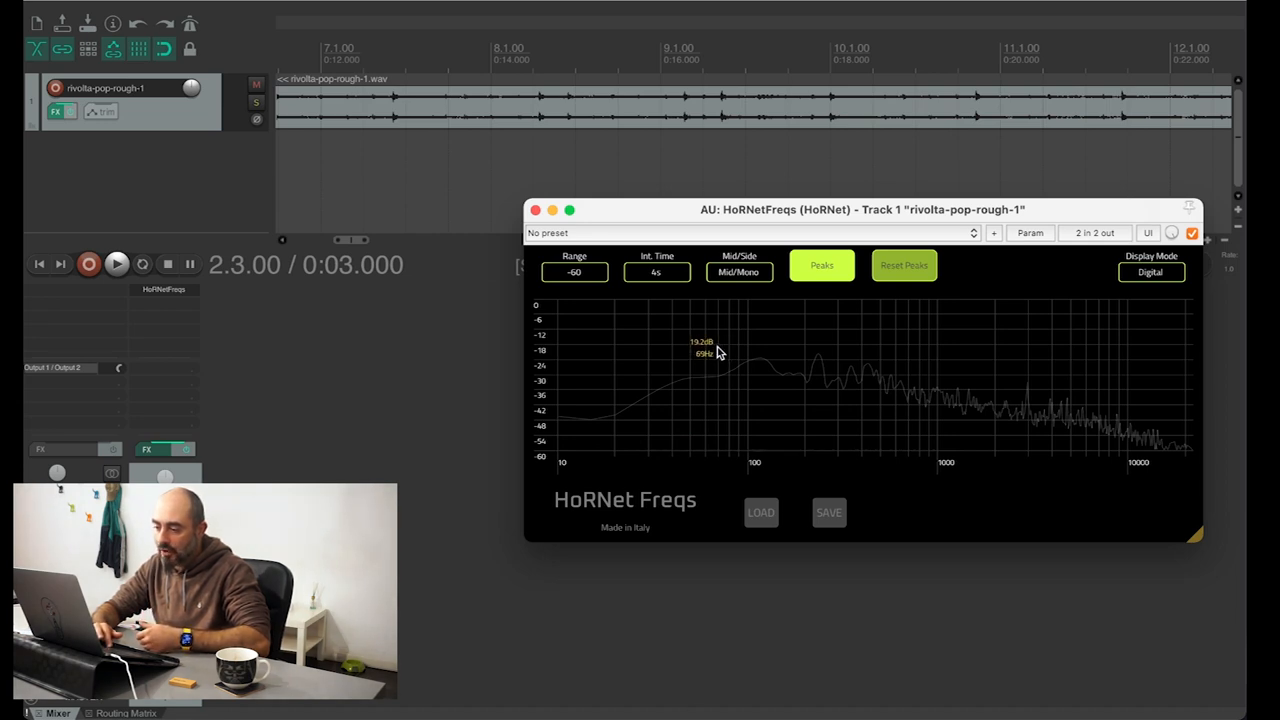
mouse_move(752, 350)
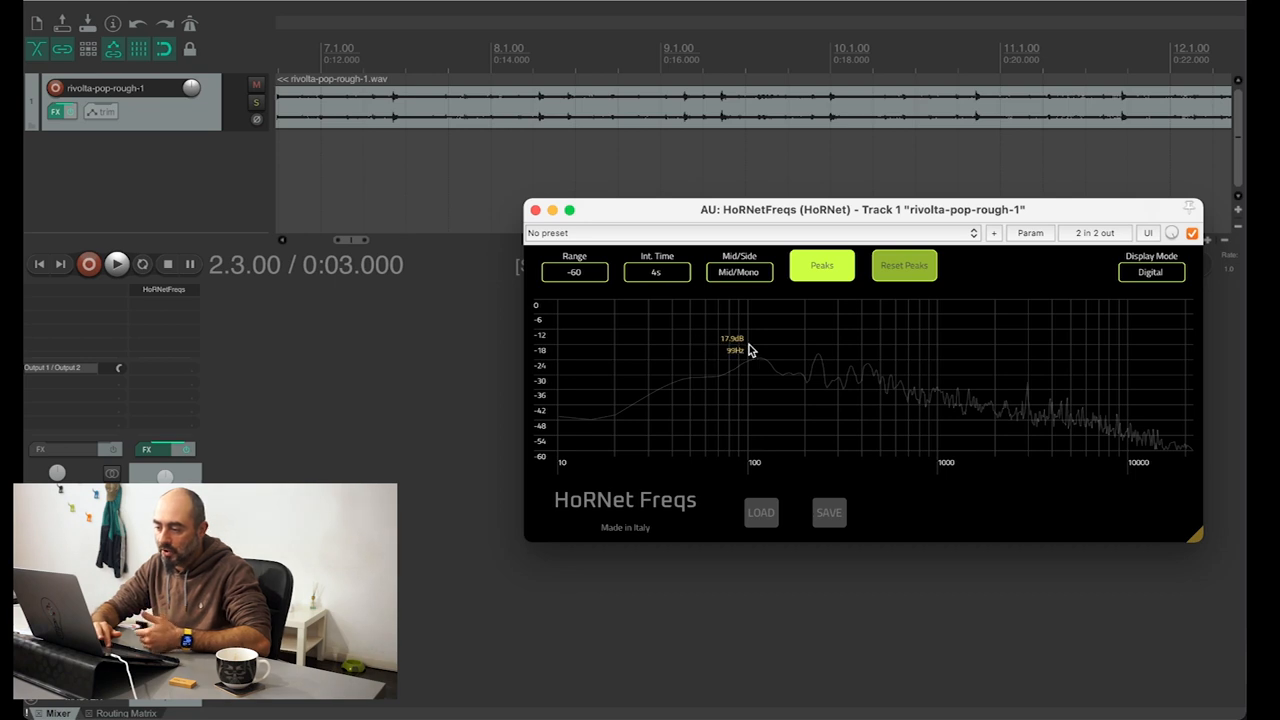
mouse_move(762, 368)
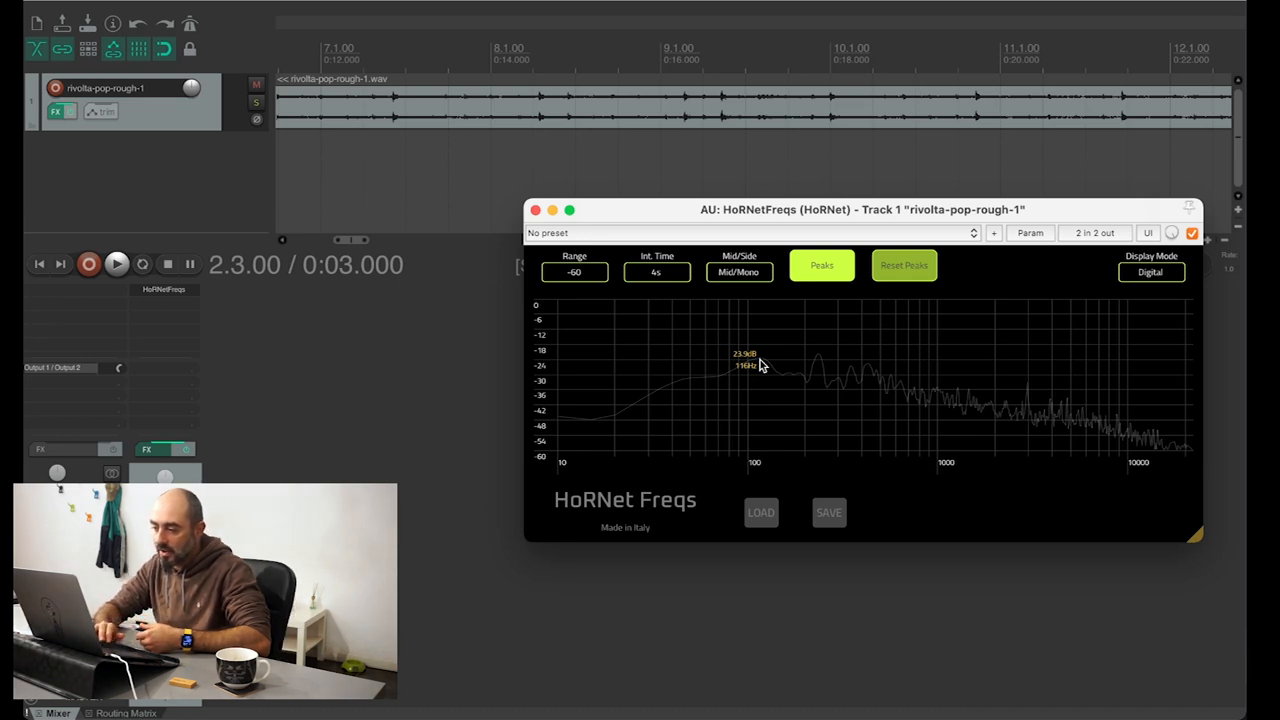
mouse_move(1156, 308)
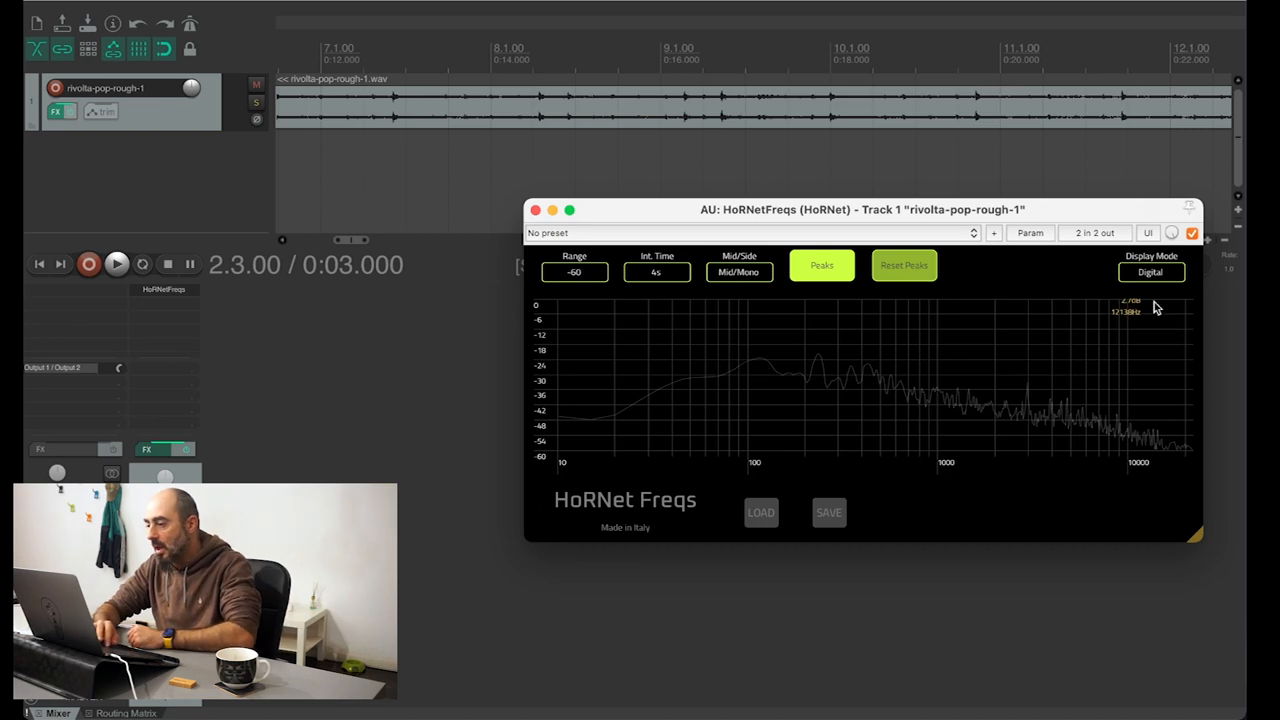
left_click(1150, 272)
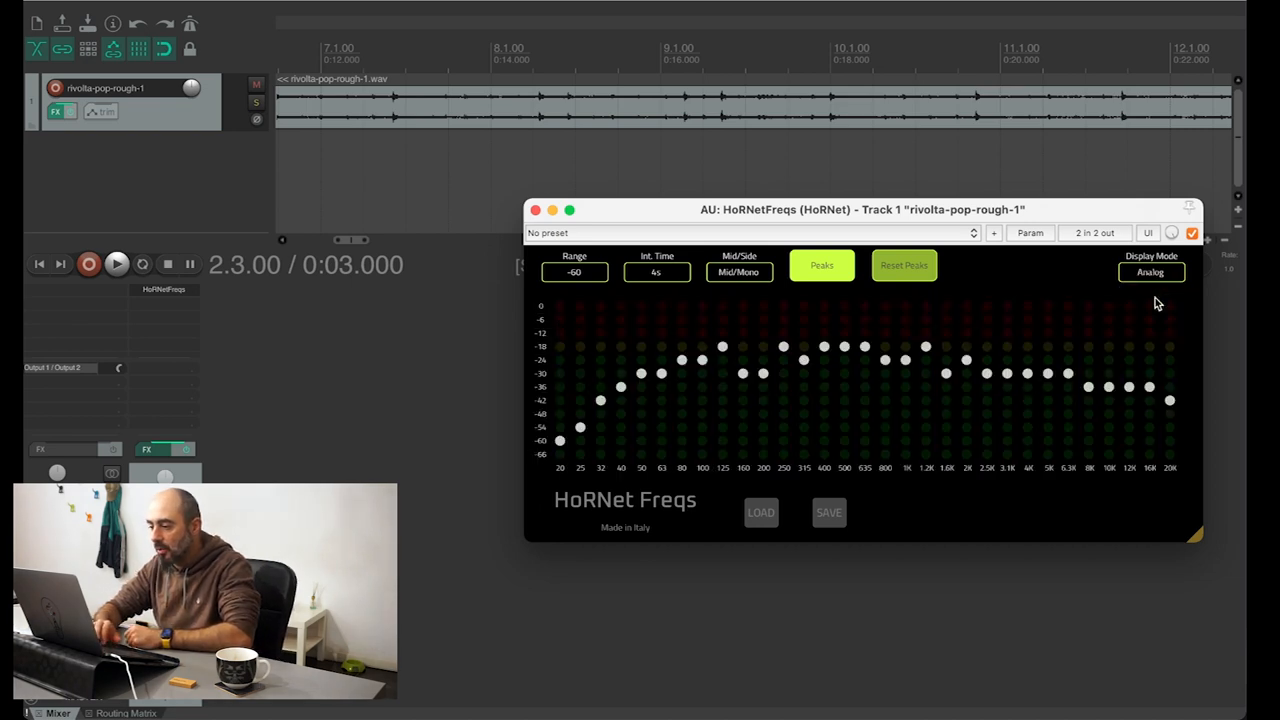
mouse_move(704, 400)
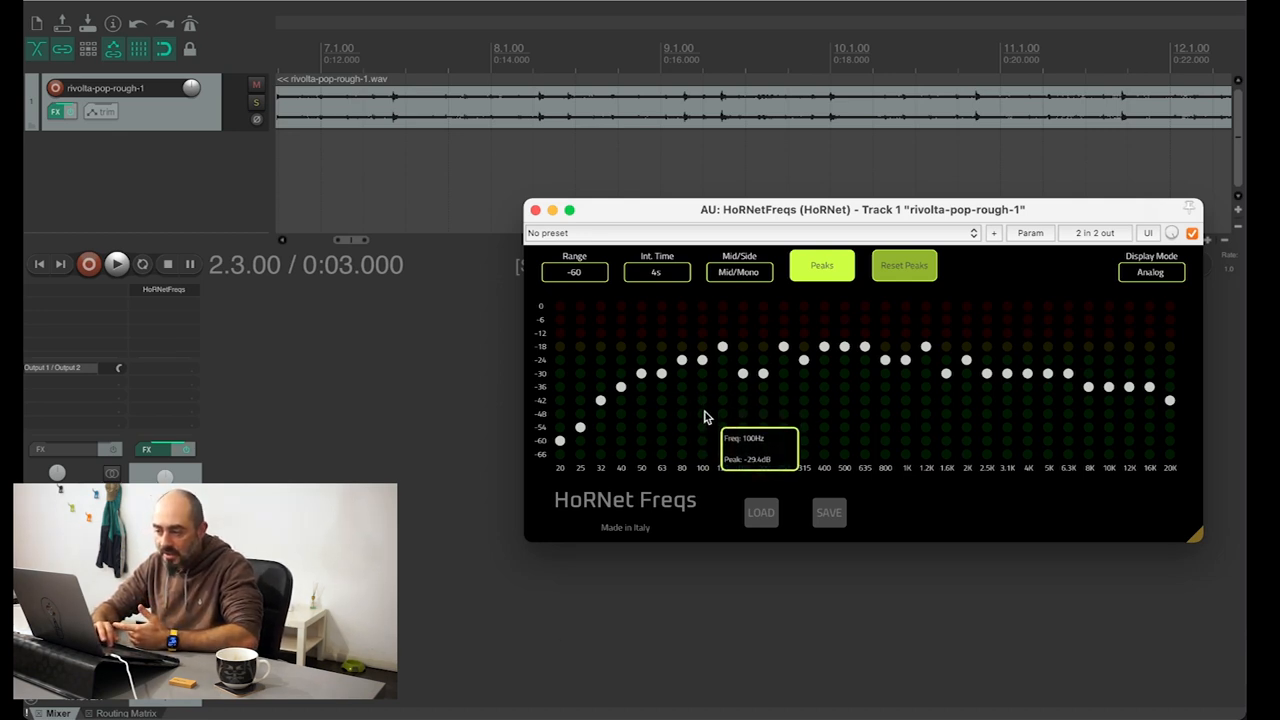
mouse_move(544, 448)
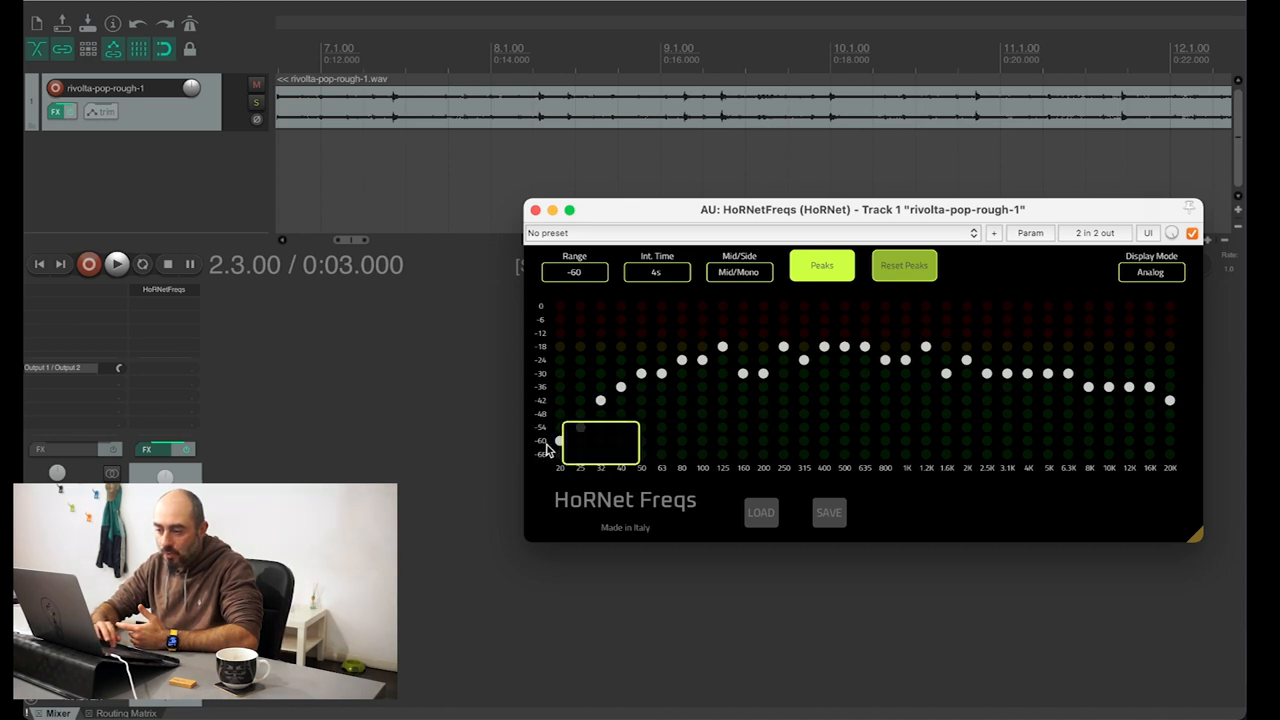
mouse_move(570, 412)
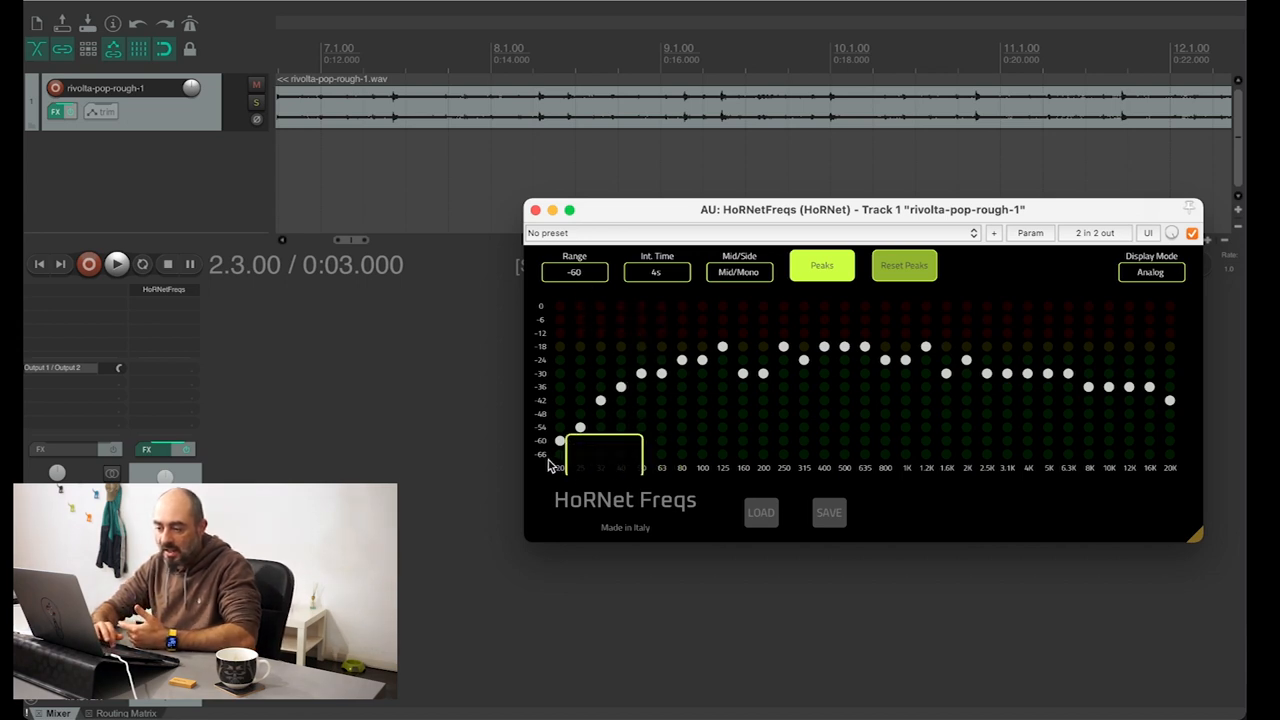
mouse_move(558, 320)
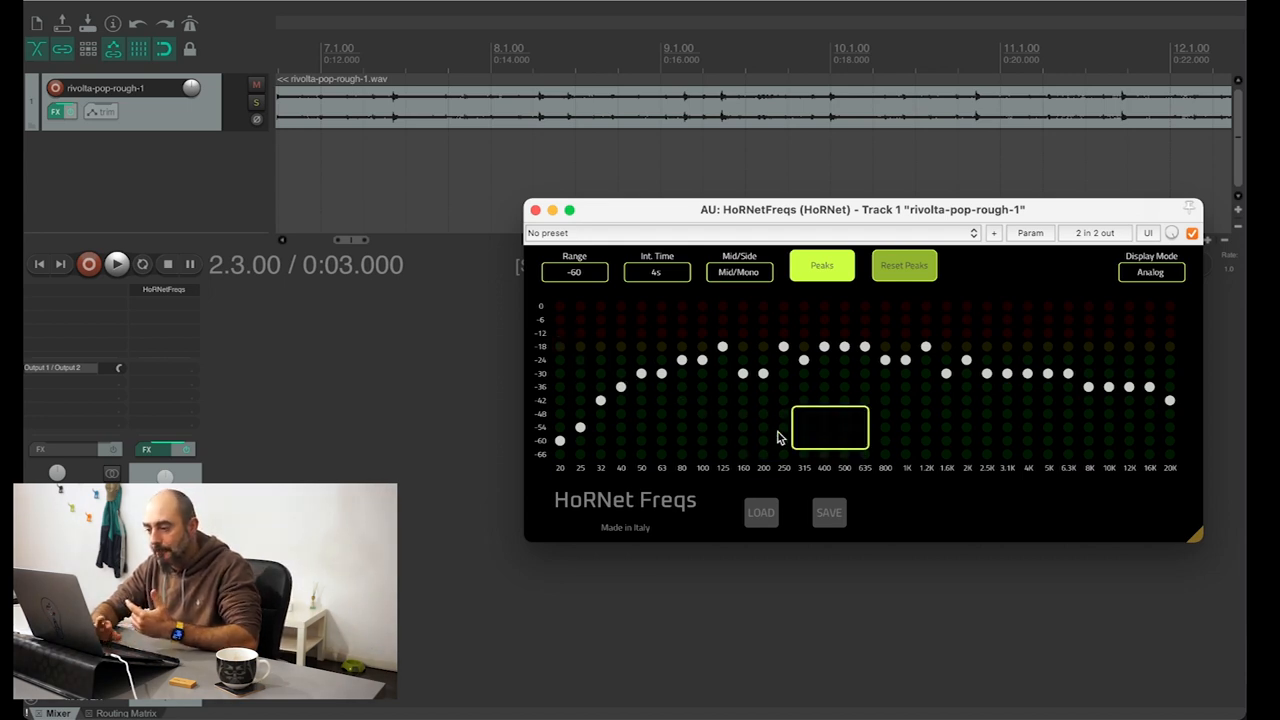
left_click(116, 264)
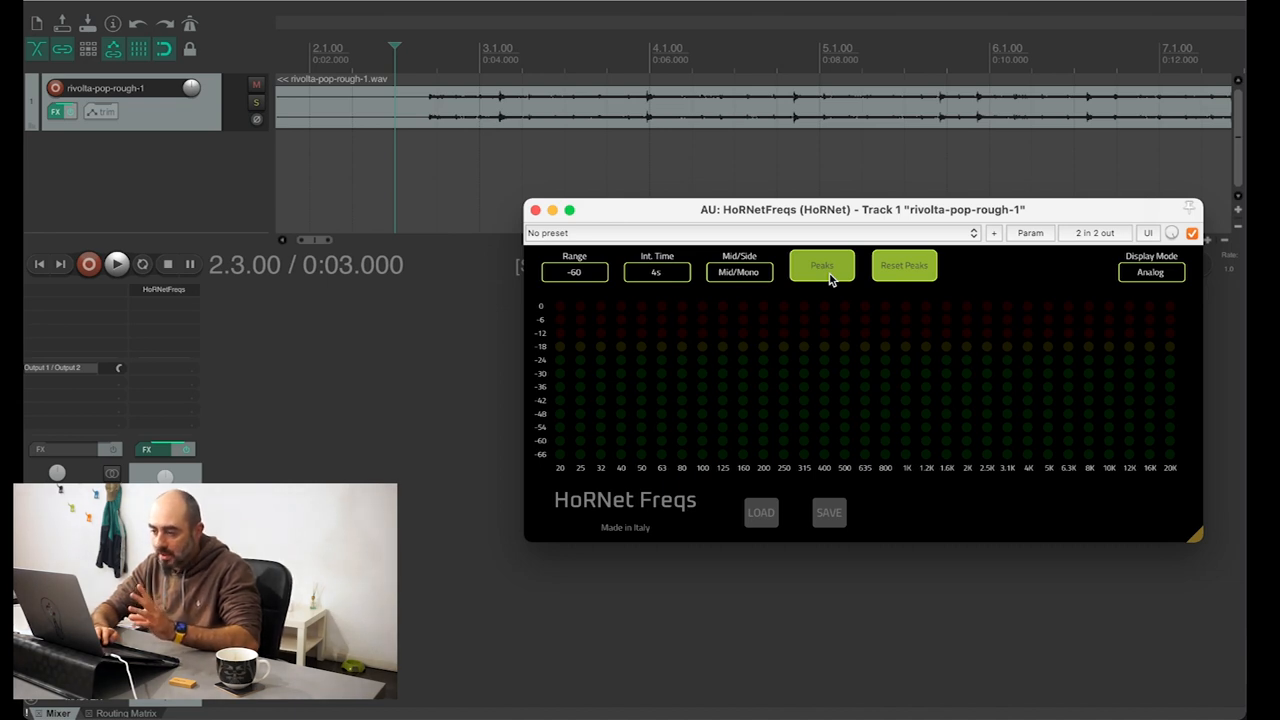
Turn off the Peaks hold markers on the Analog LED analyzer
left_click(656, 272)
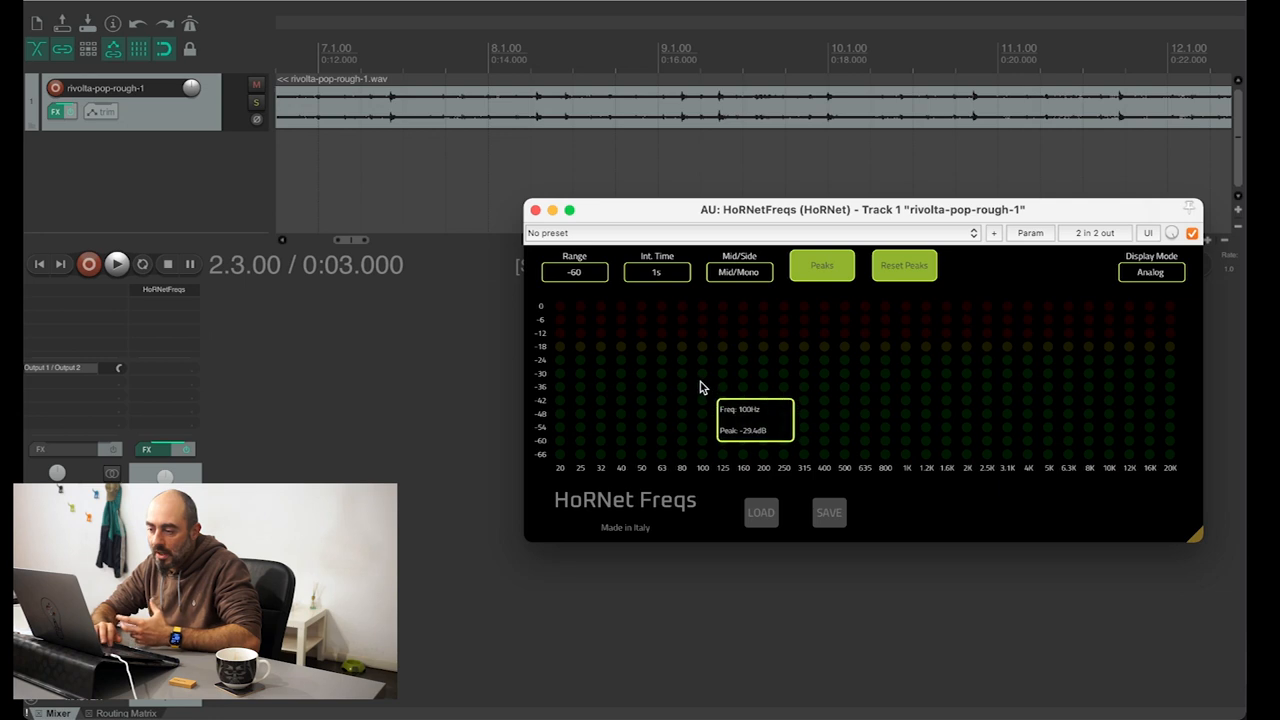
mouse_move(684, 352)
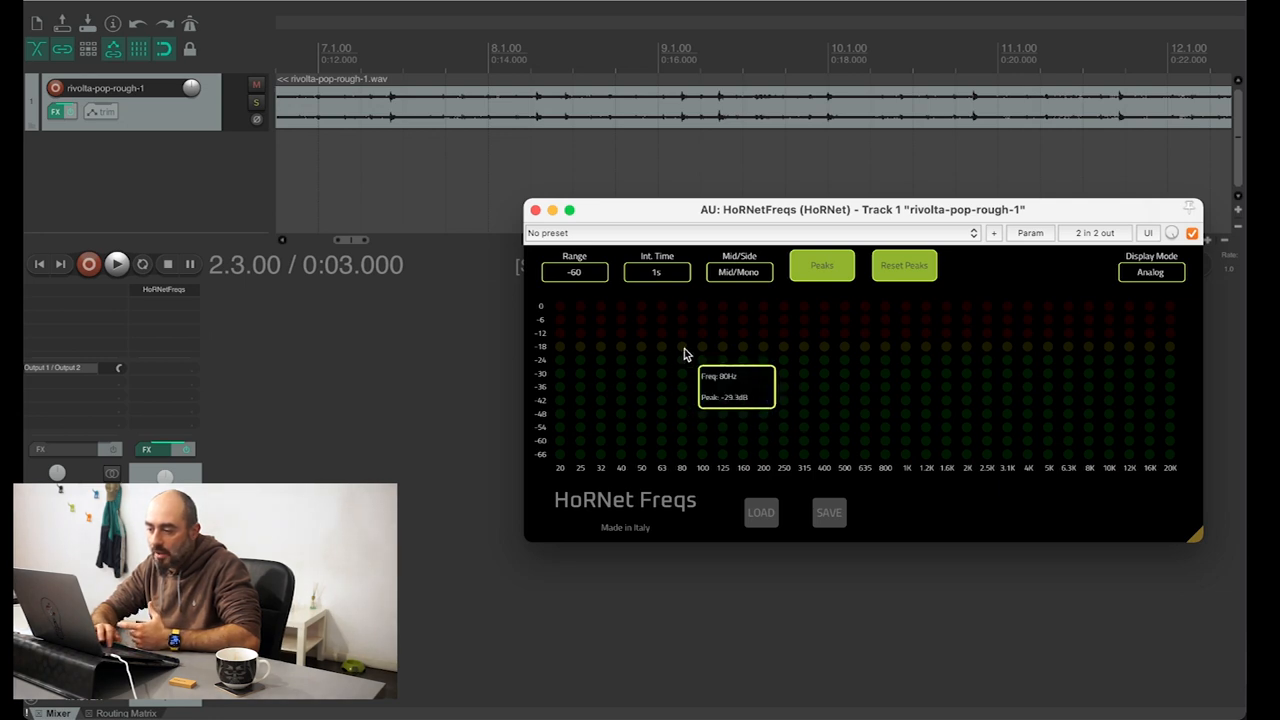
mouse_move(684, 340)
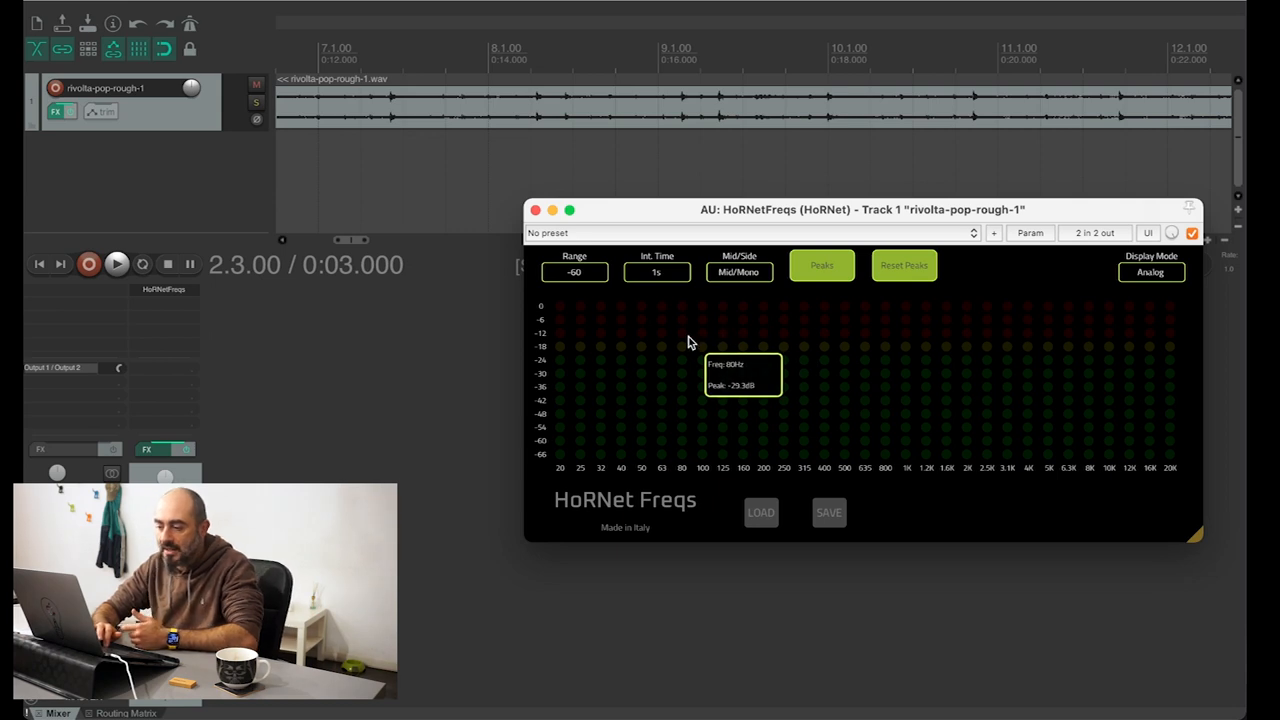
mouse_move(710, 358)
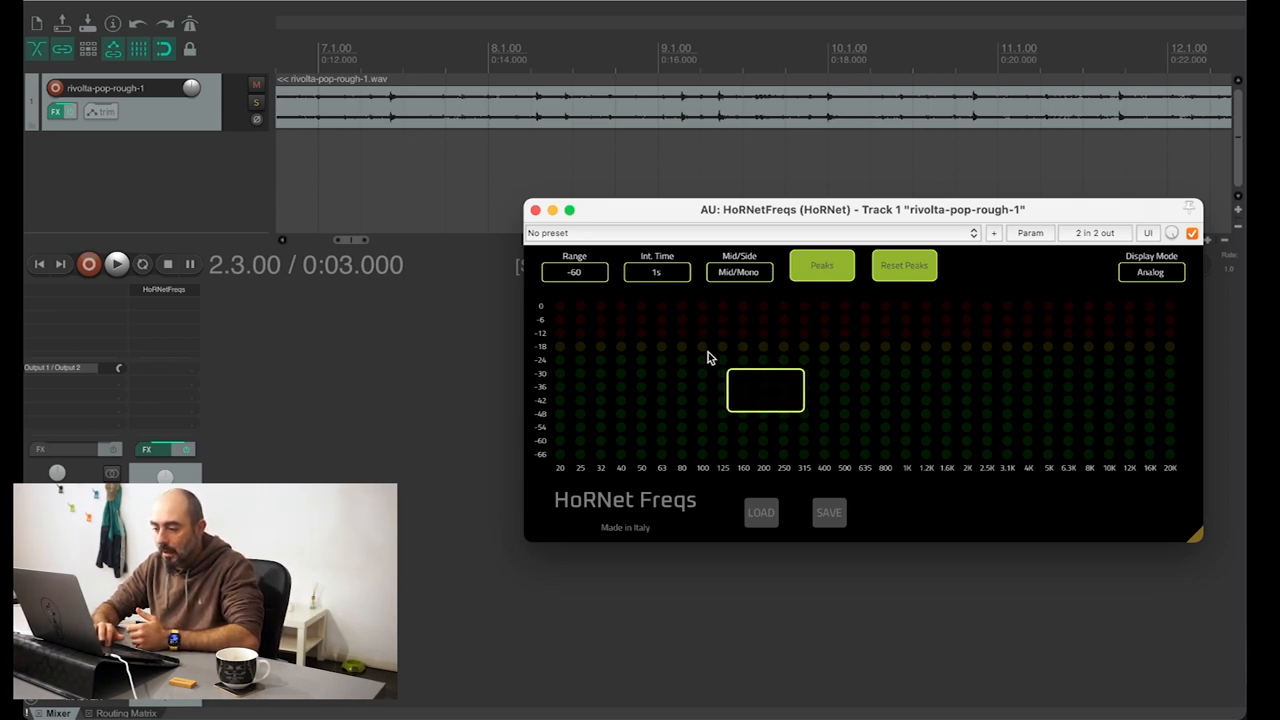
mouse_move(742, 352)
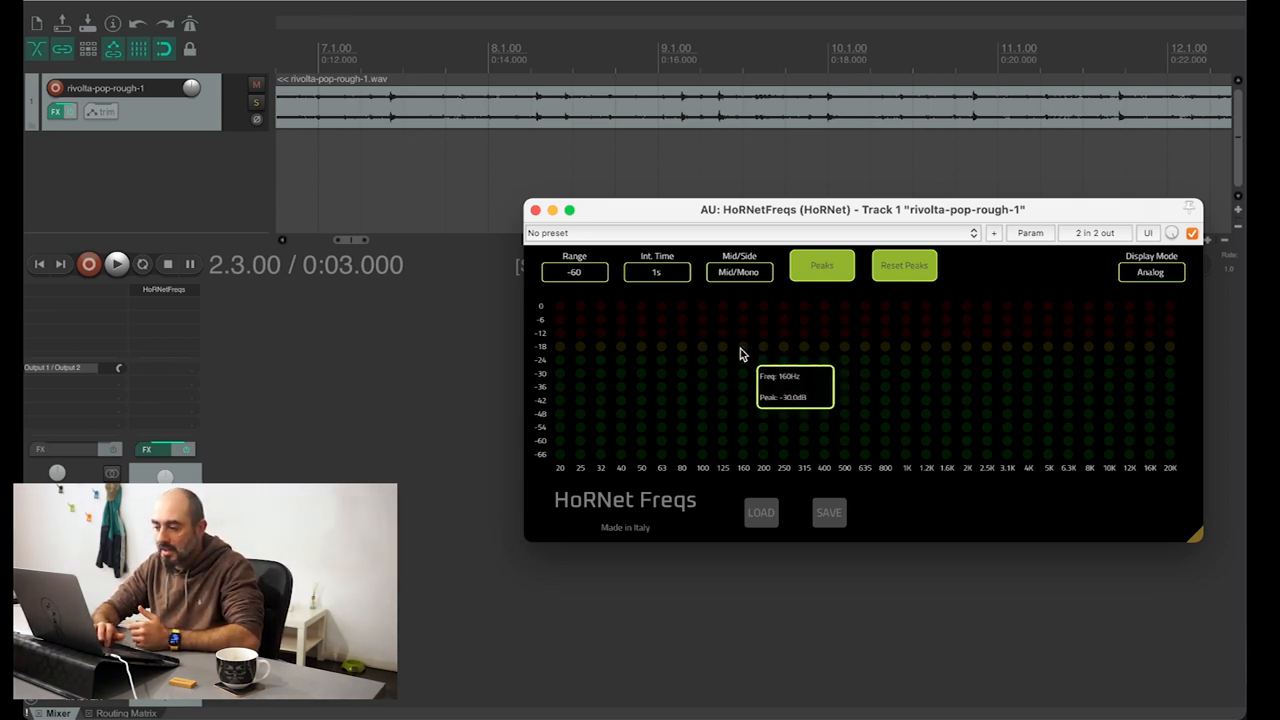
mouse_move(698, 340)
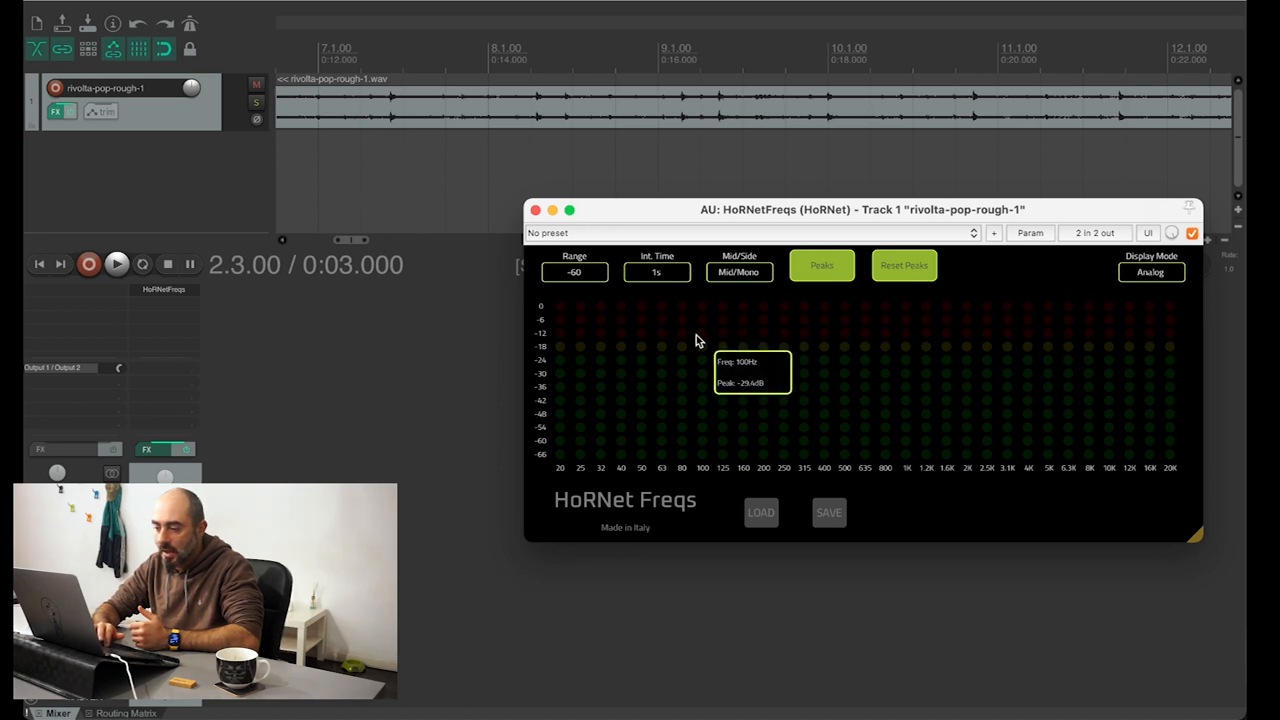
mouse_move(670, 348)
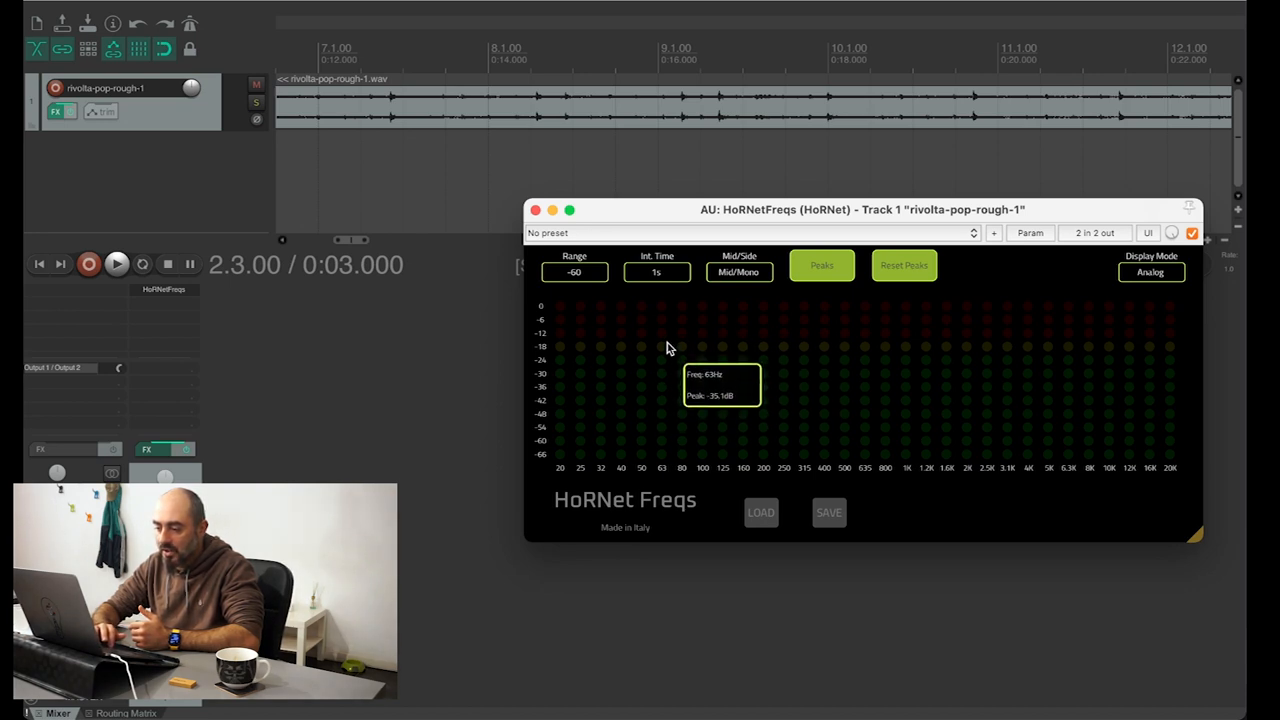
mouse_move(760, 320)
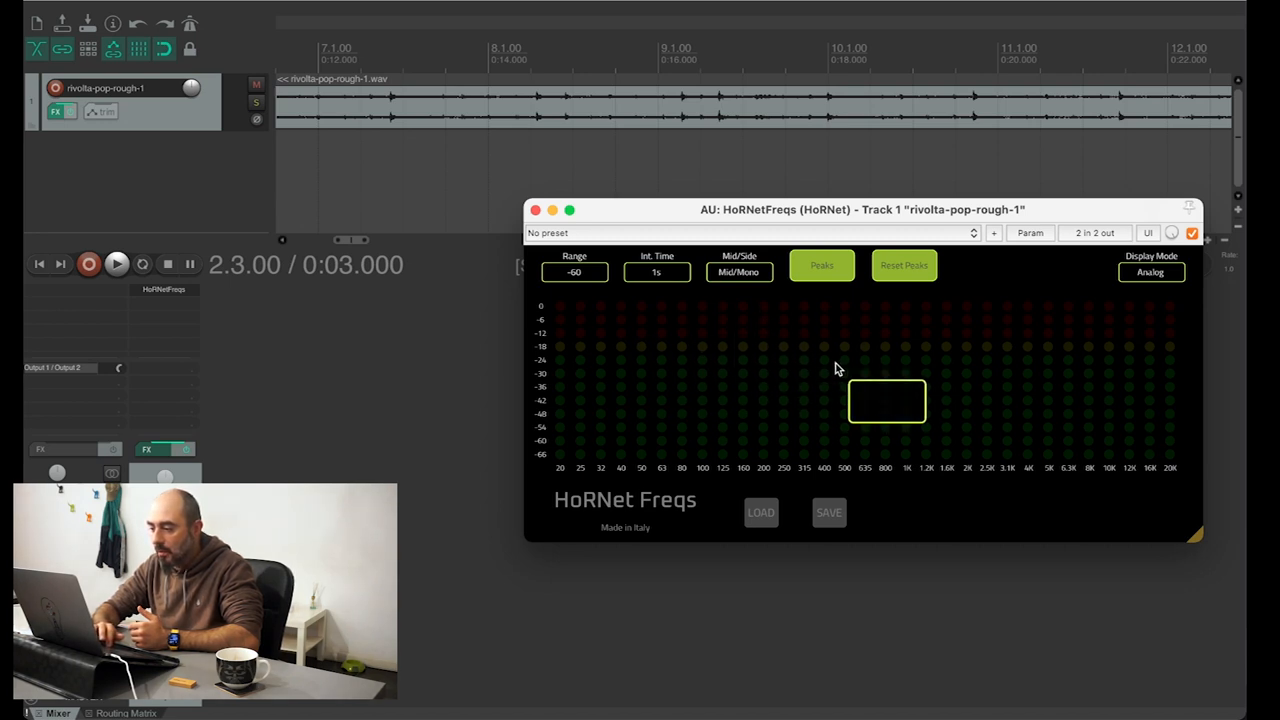
mouse_move(978, 382)
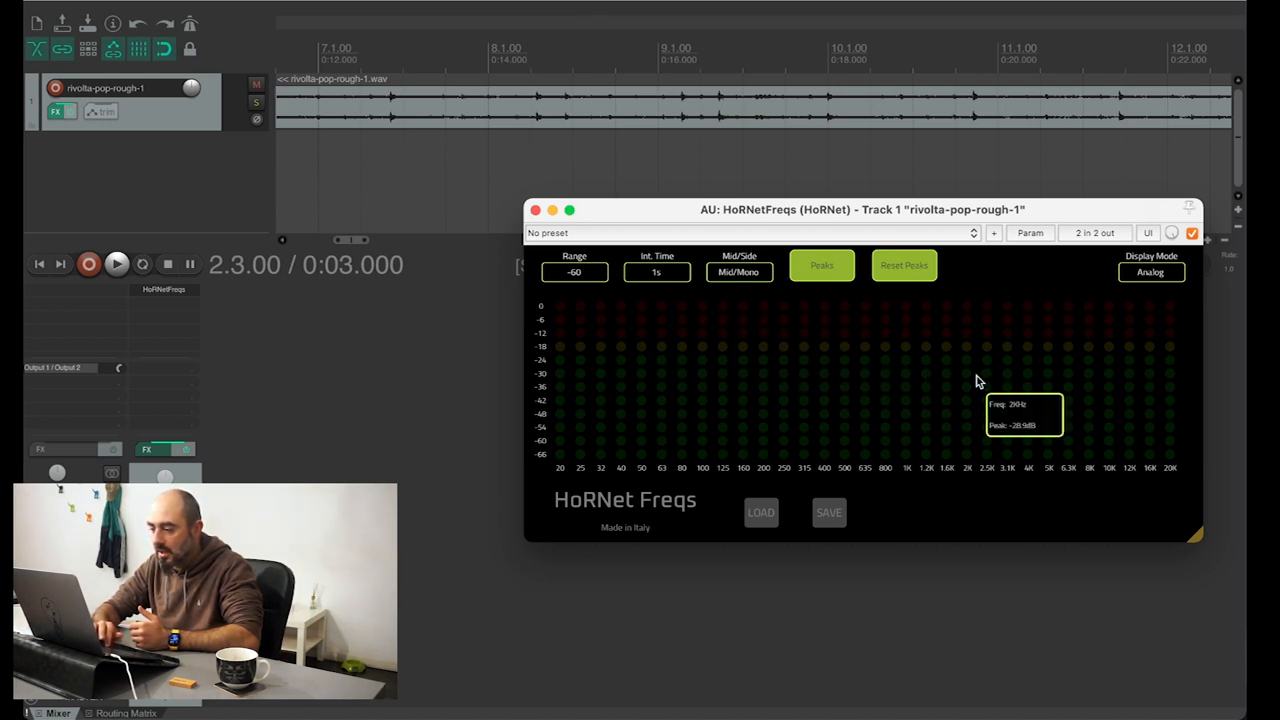
mouse_move(1030, 378)
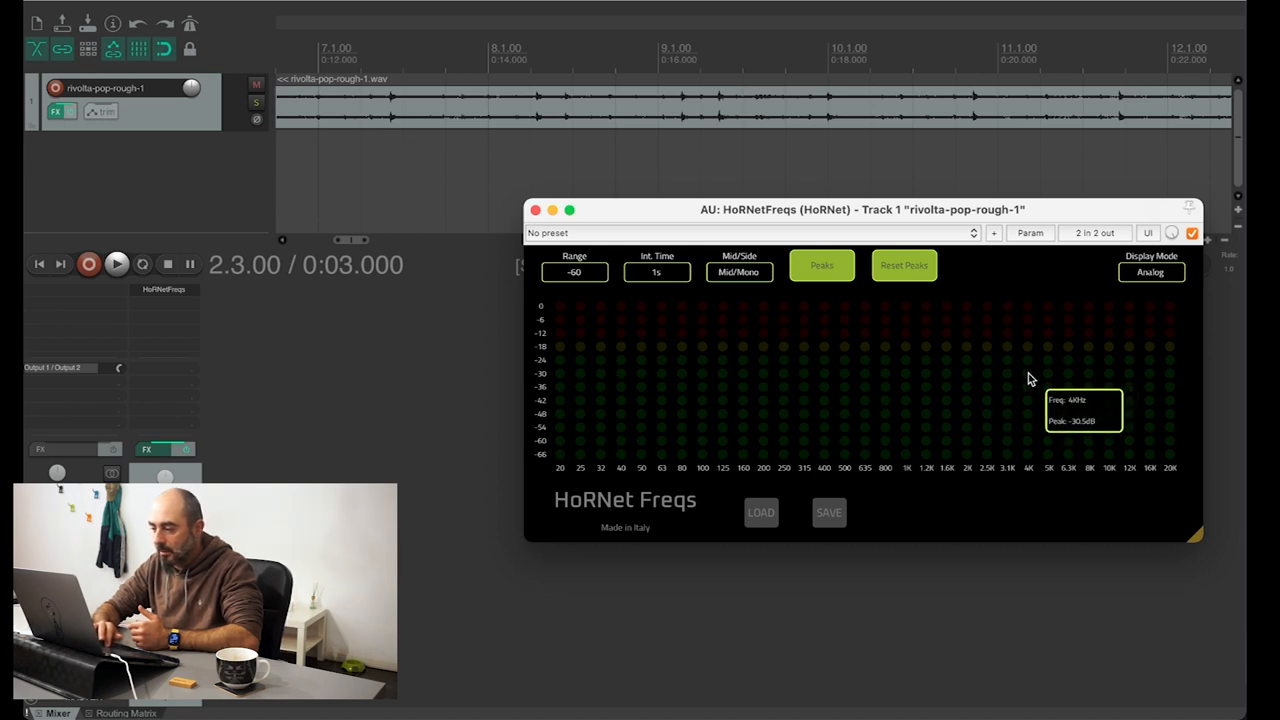
mouse_move(1164, 380)
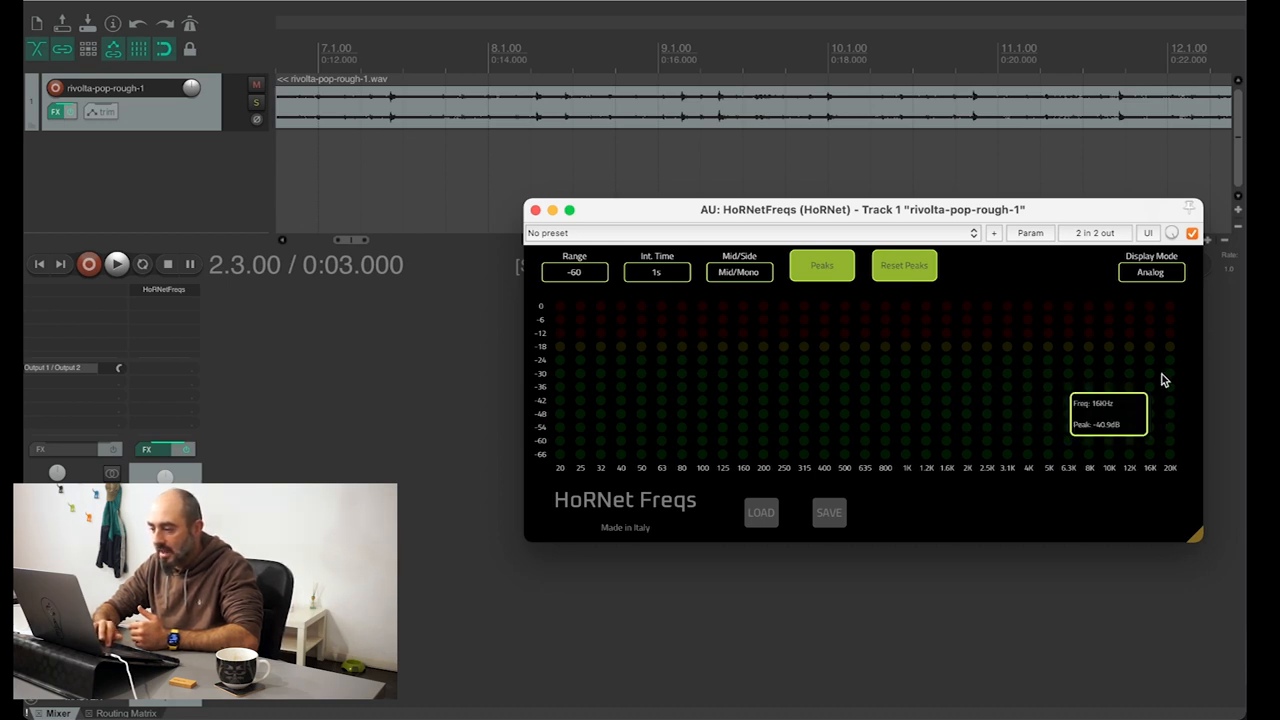
mouse_move(1020, 424)
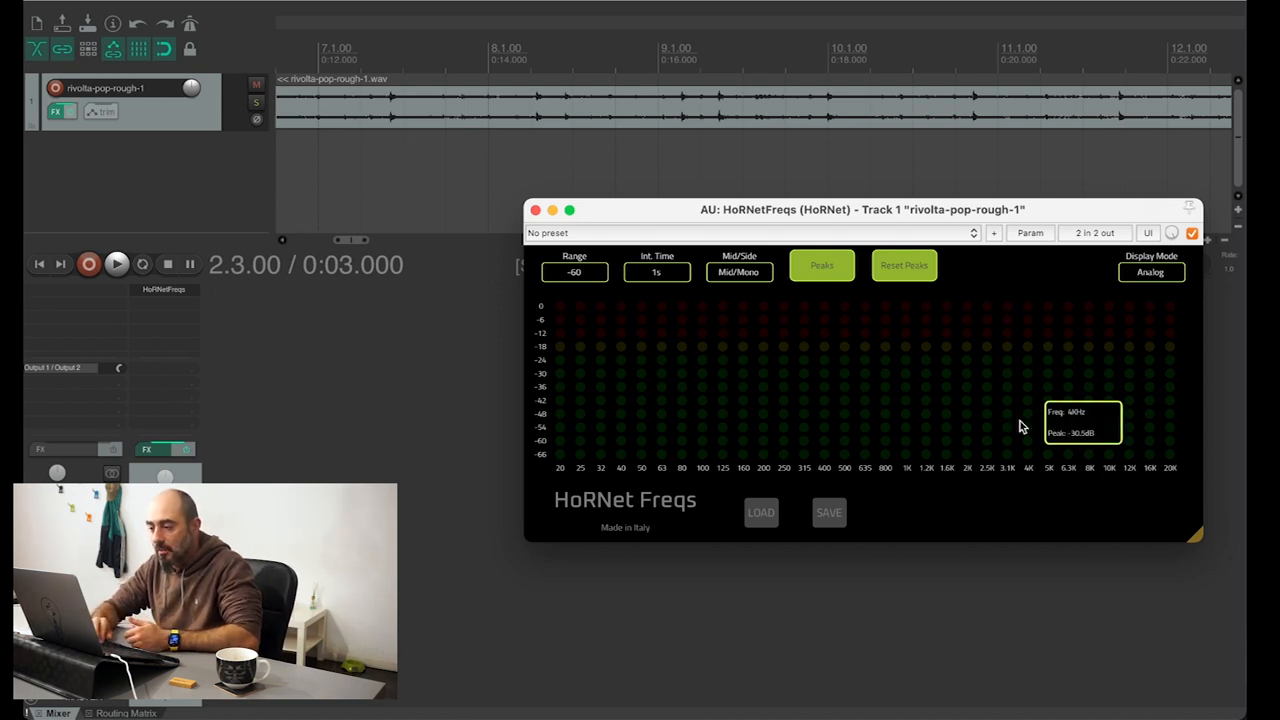
mouse_move(556, 360)
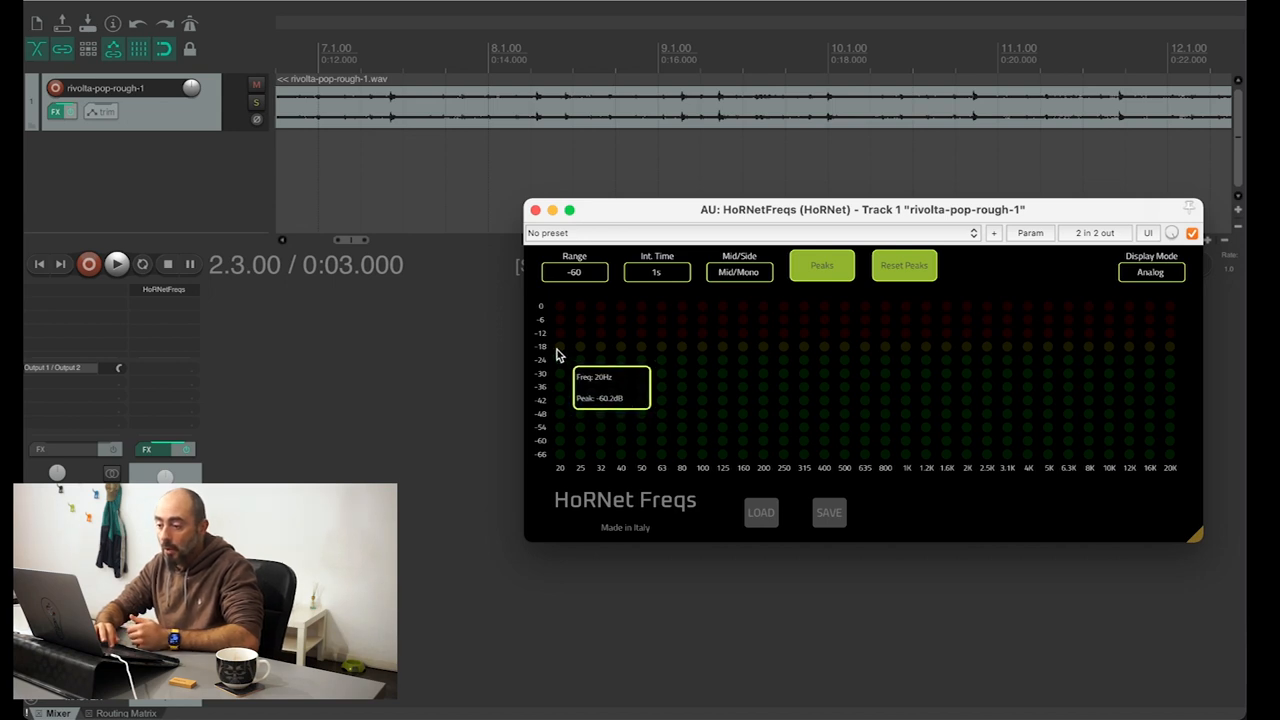
mouse_move(848, 352)
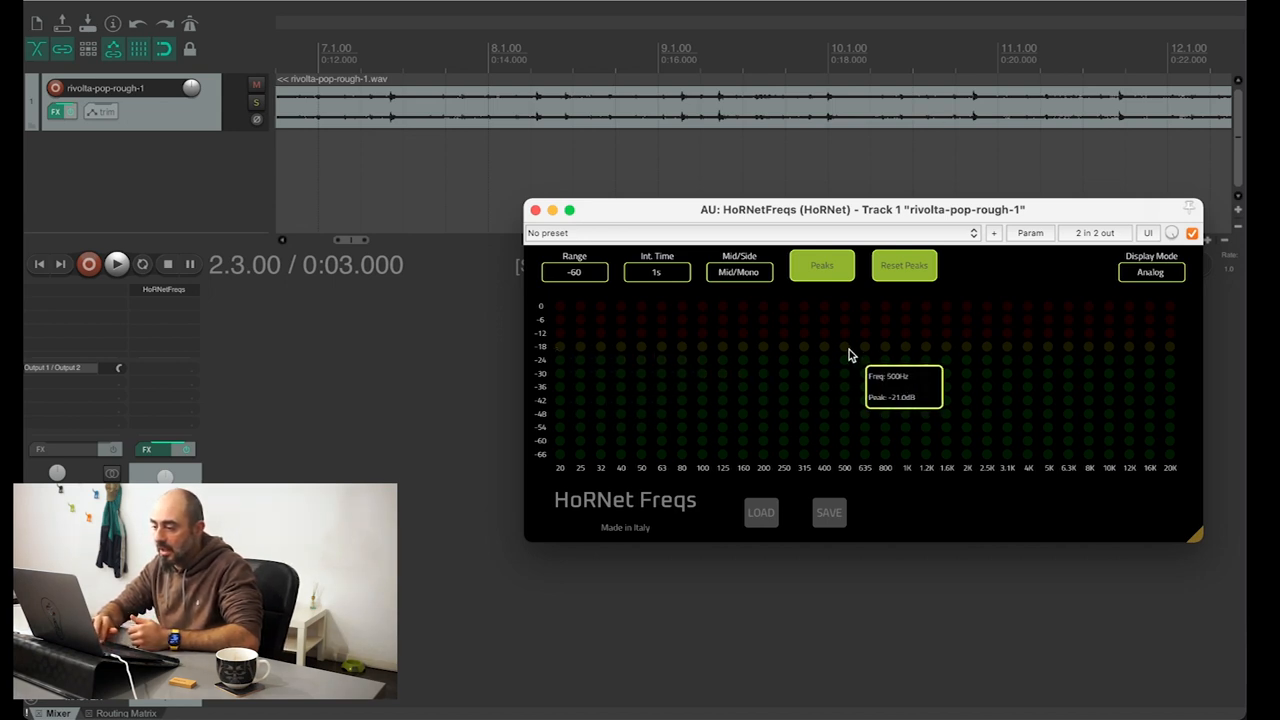
mouse_move(1008, 370)
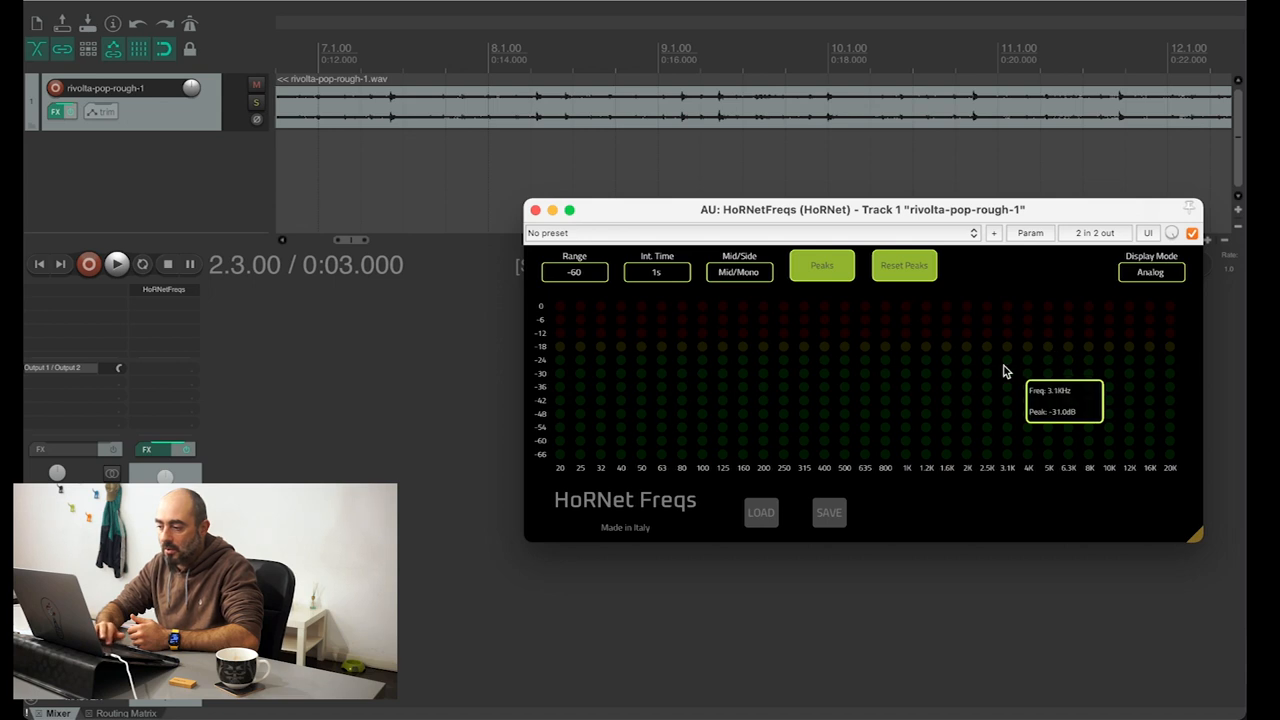
mouse_move(770, 384)
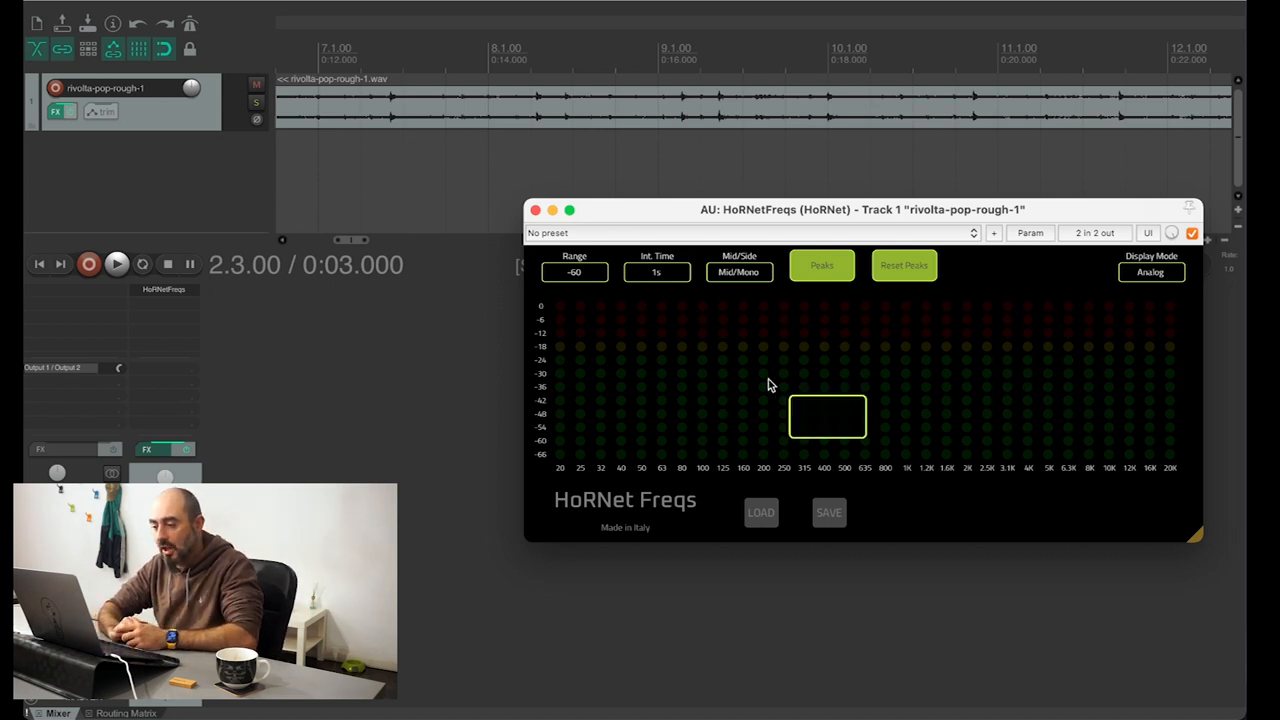
mouse_move(744, 356)
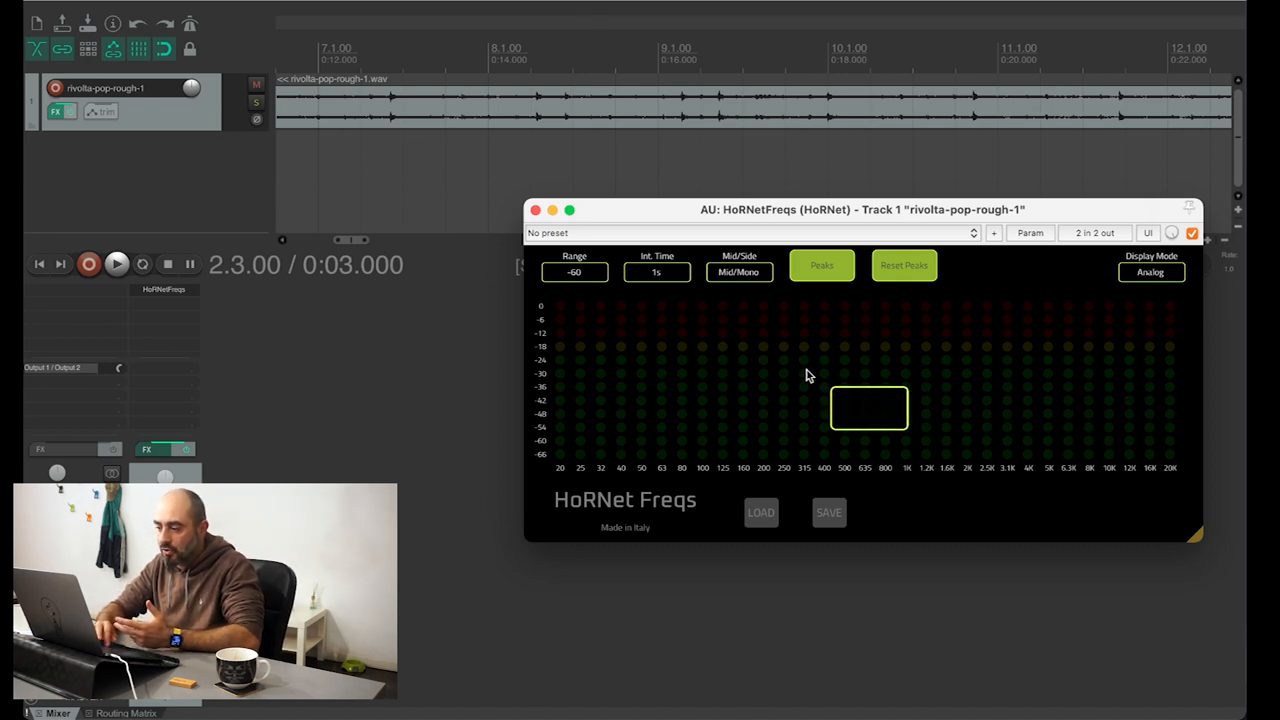
mouse_move(978, 398)
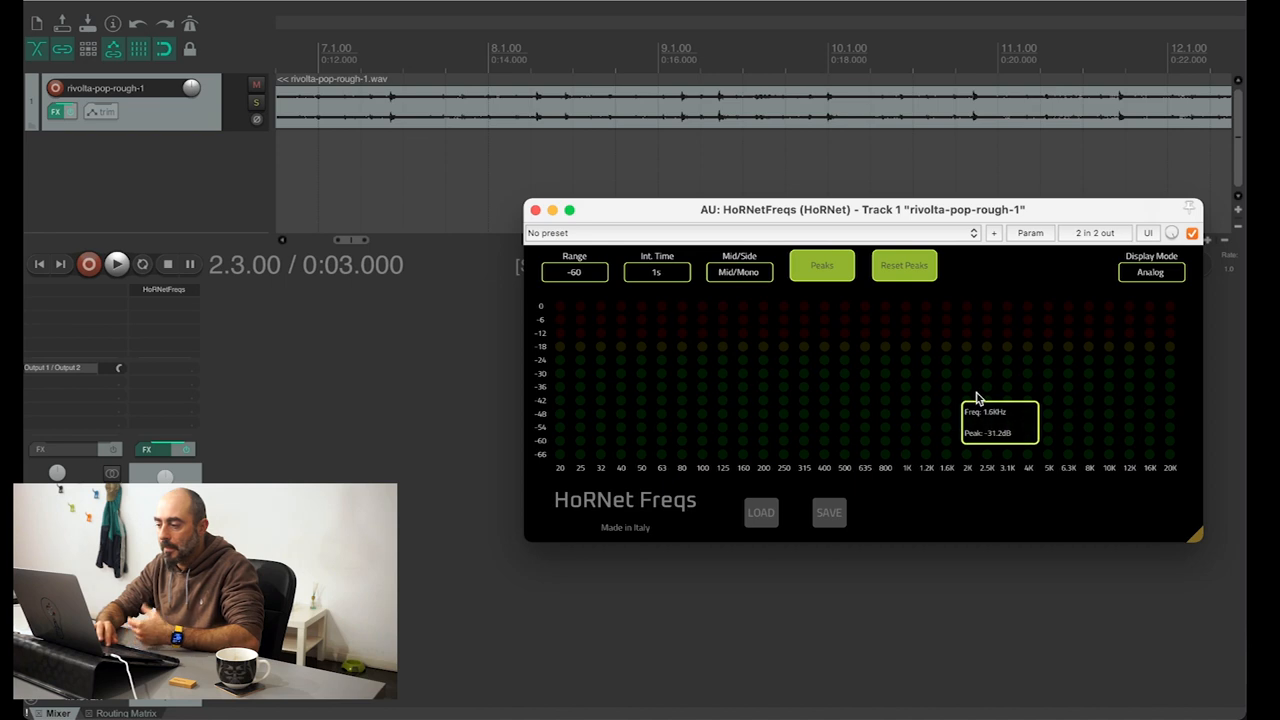
mouse_move(908, 380)
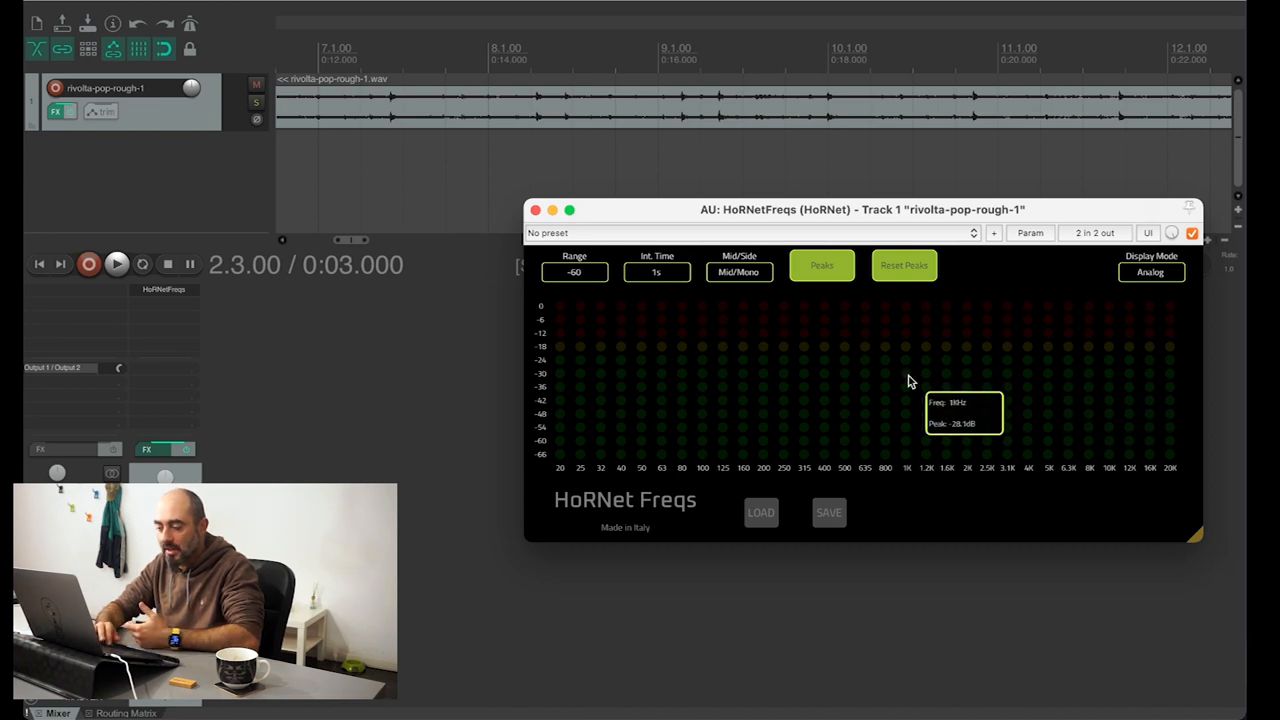
left_click(116, 264)
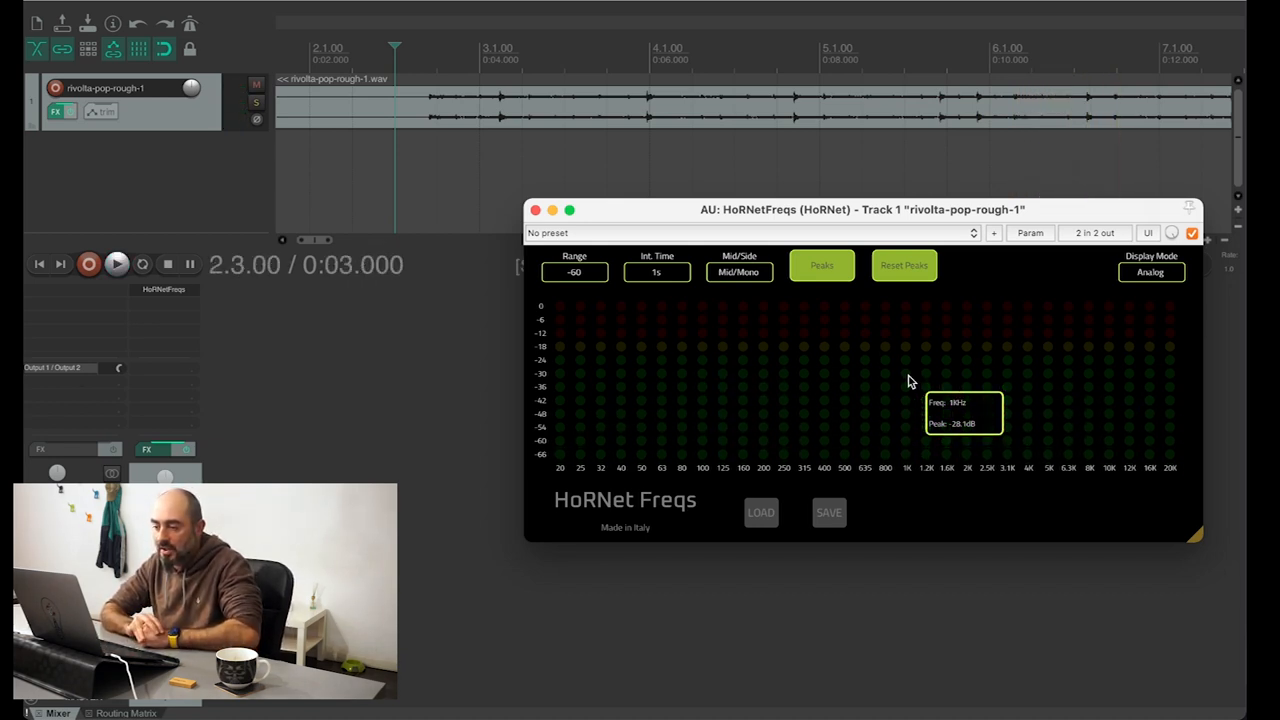
mouse_move(696, 388)
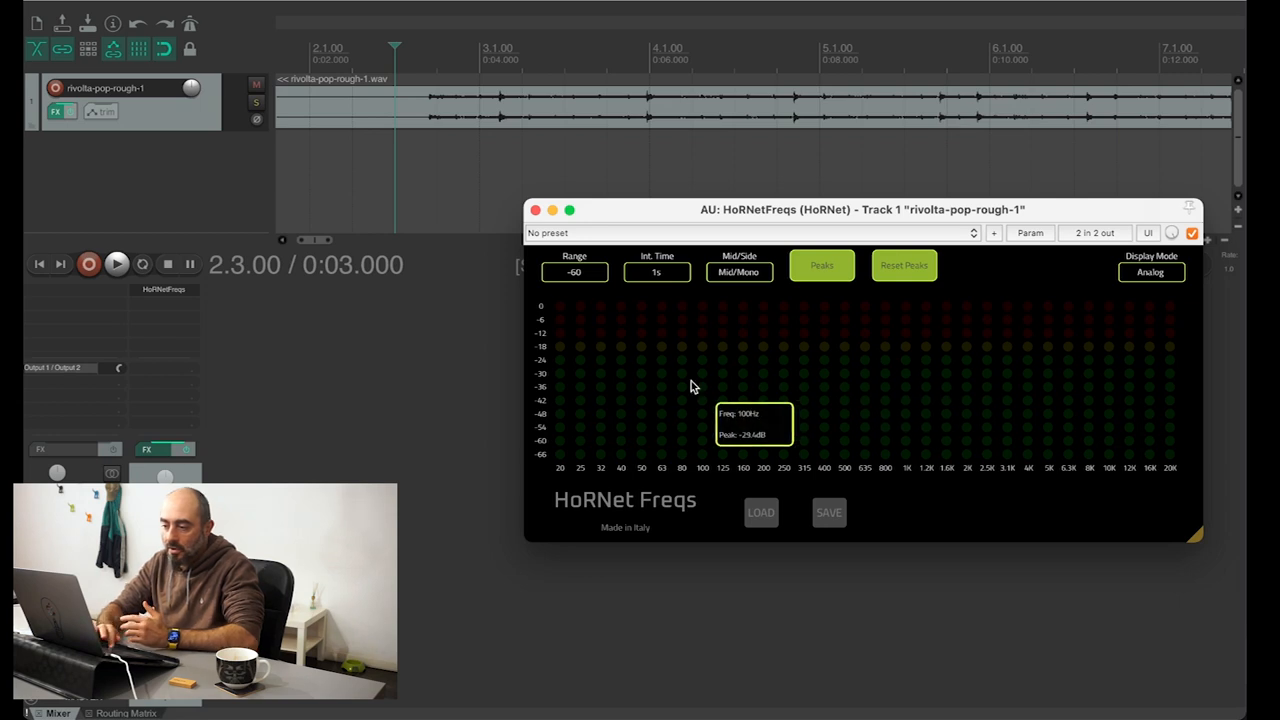
mouse_move(644, 388)
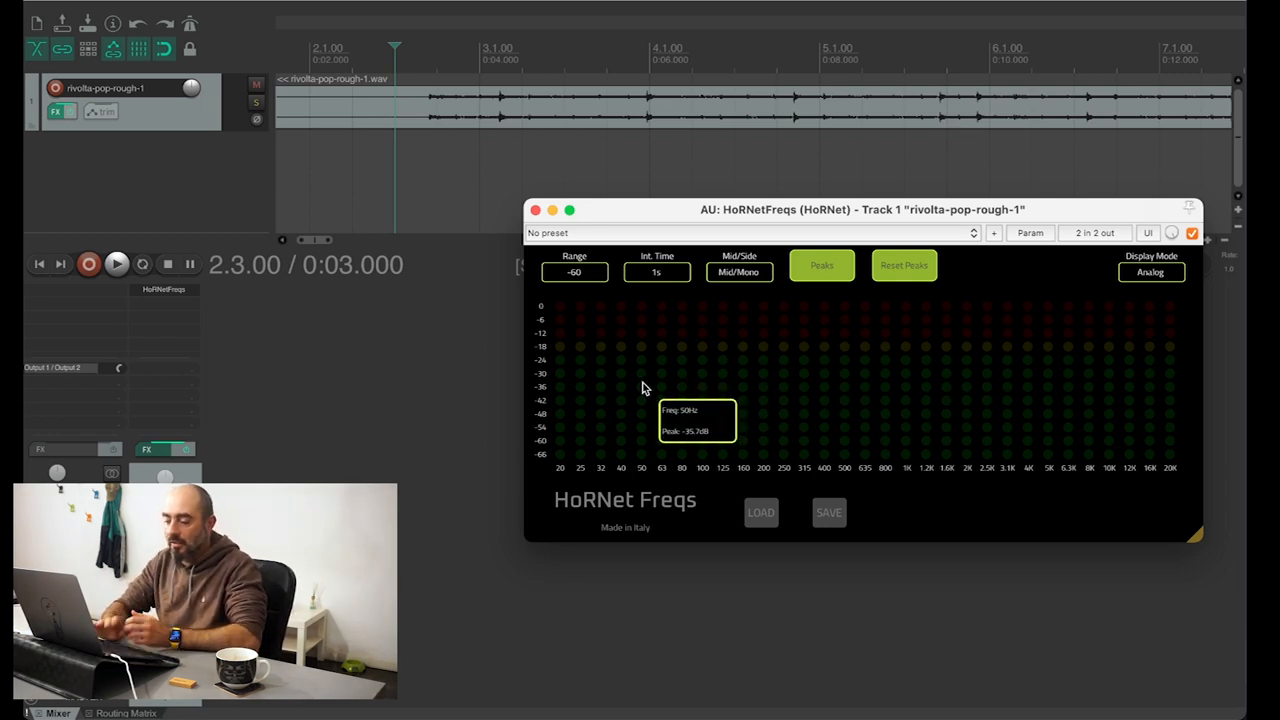
mouse_move(724, 338)
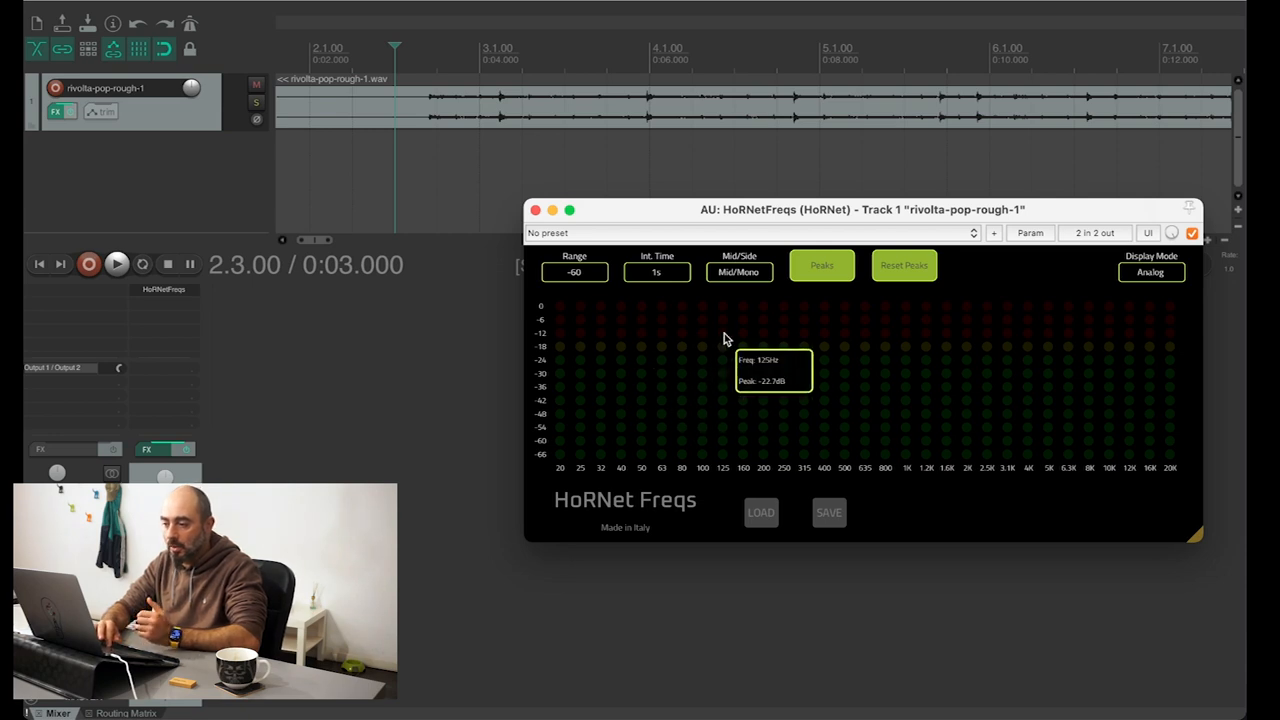
mouse_move(644, 376)
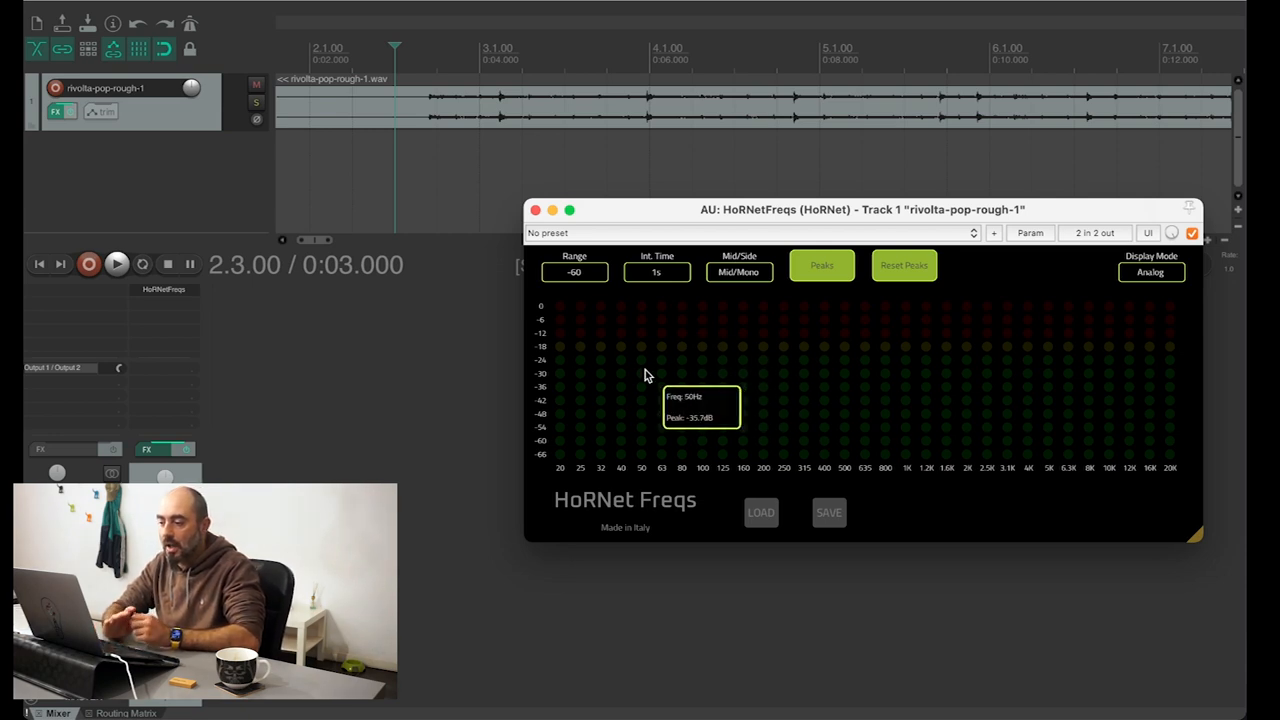